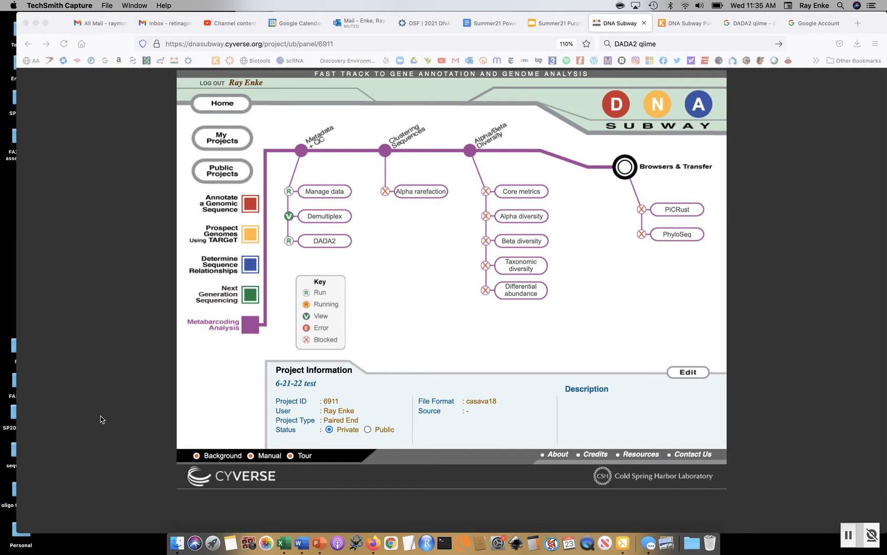
mouse_move(394, 341)
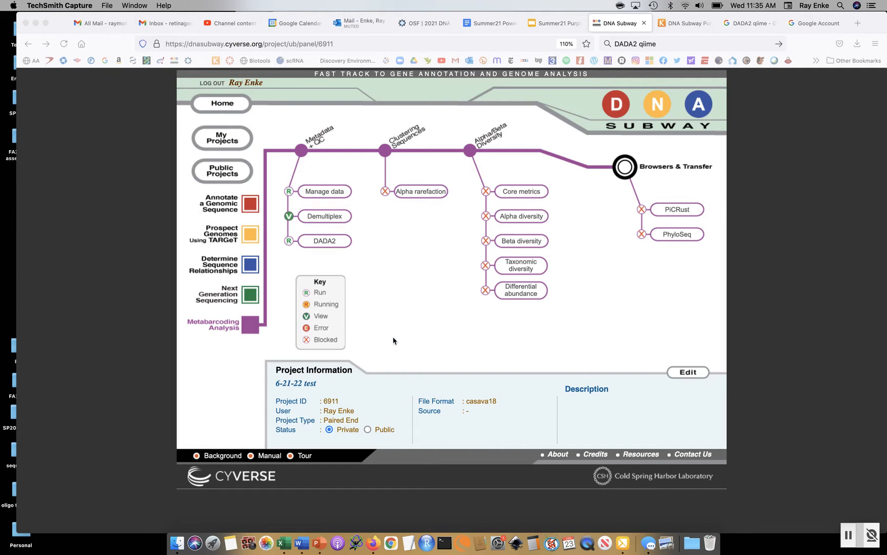
mouse_move(358, 146)
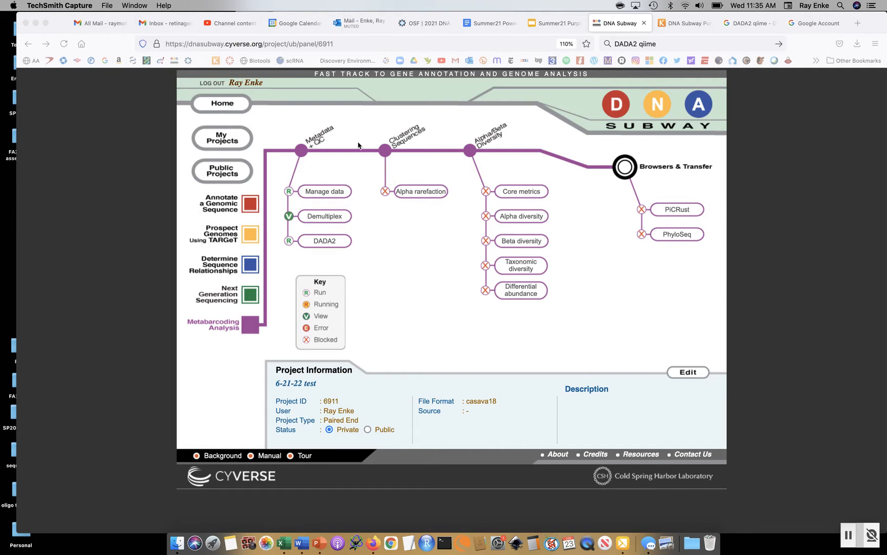
mouse_move(267, 207)
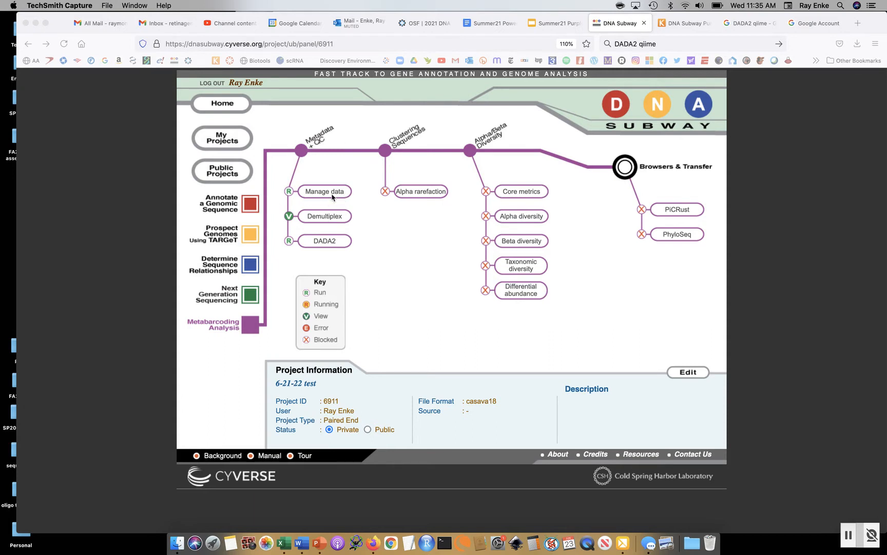
mouse_move(335, 181)
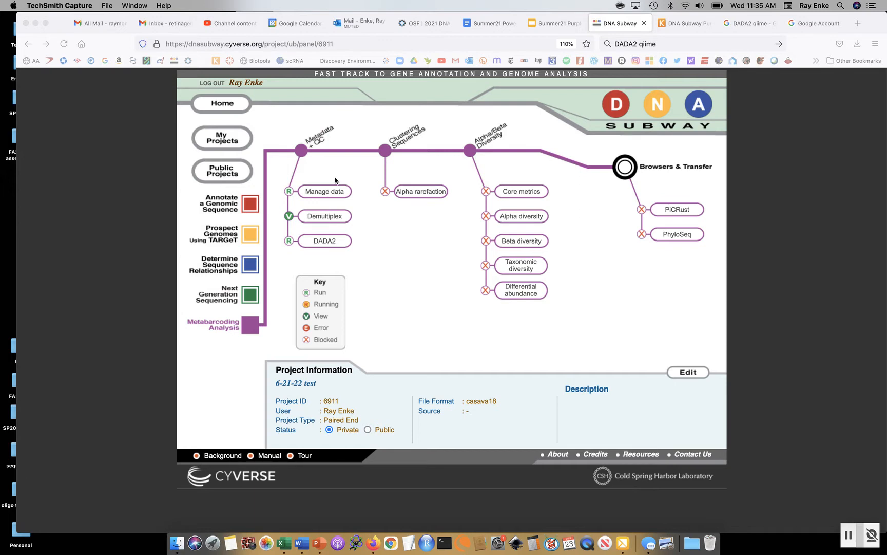
mouse_move(341, 215)
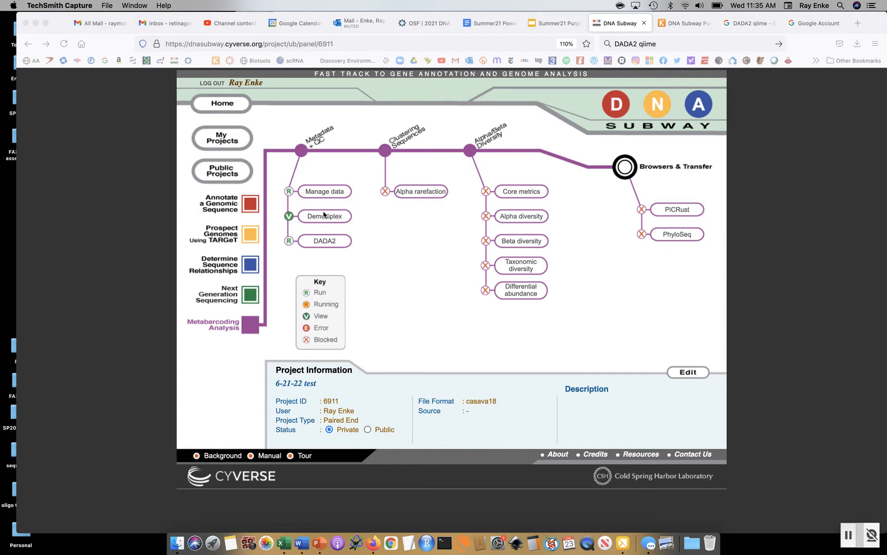
mouse_move(327, 213)
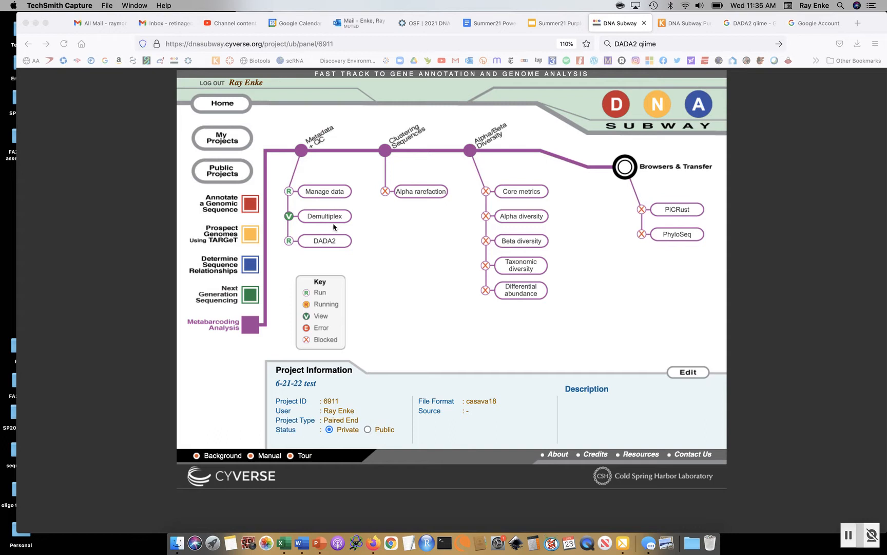
mouse_move(311, 219)
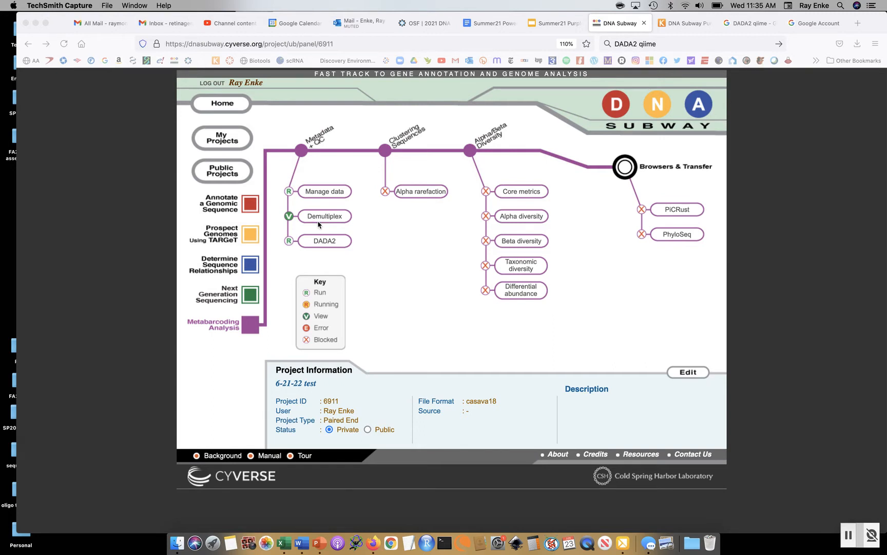
mouse_move(334, 229)
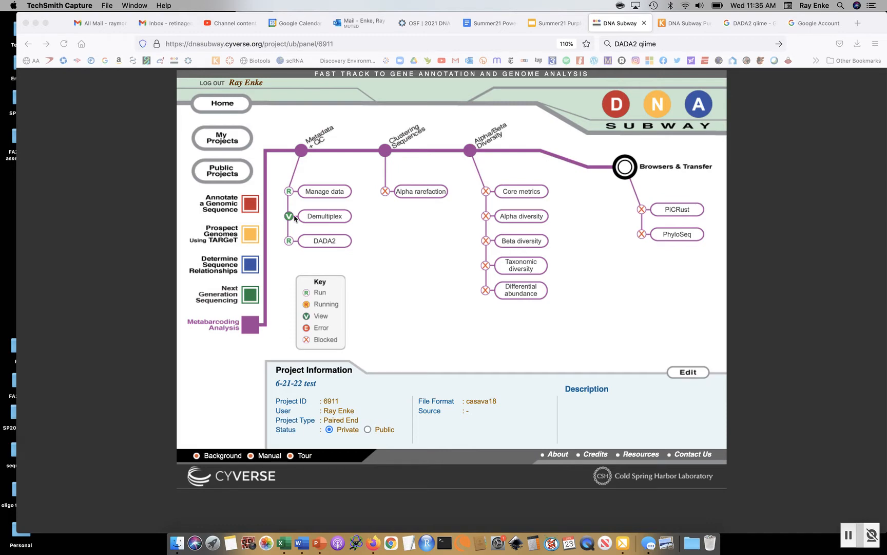
mouse_move(337, 223)
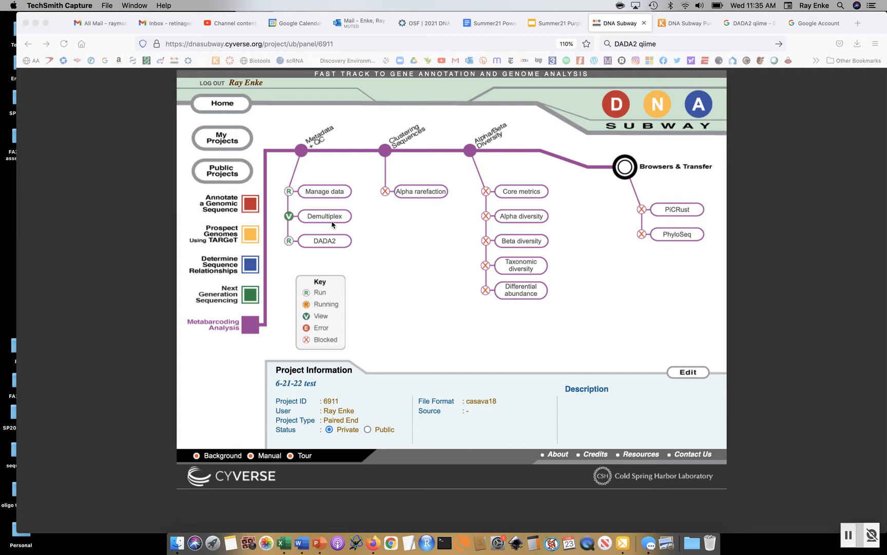
mouse_move(359, 217)
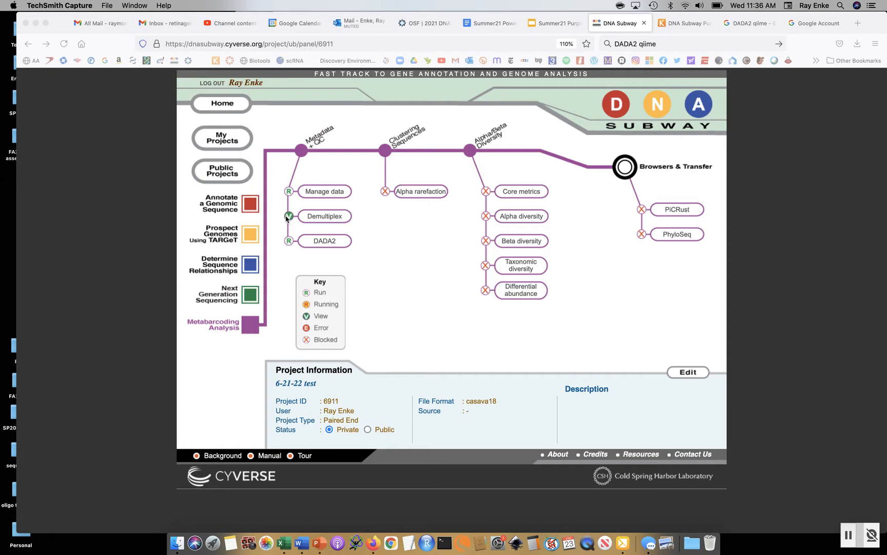
mouse_move(284, 231)
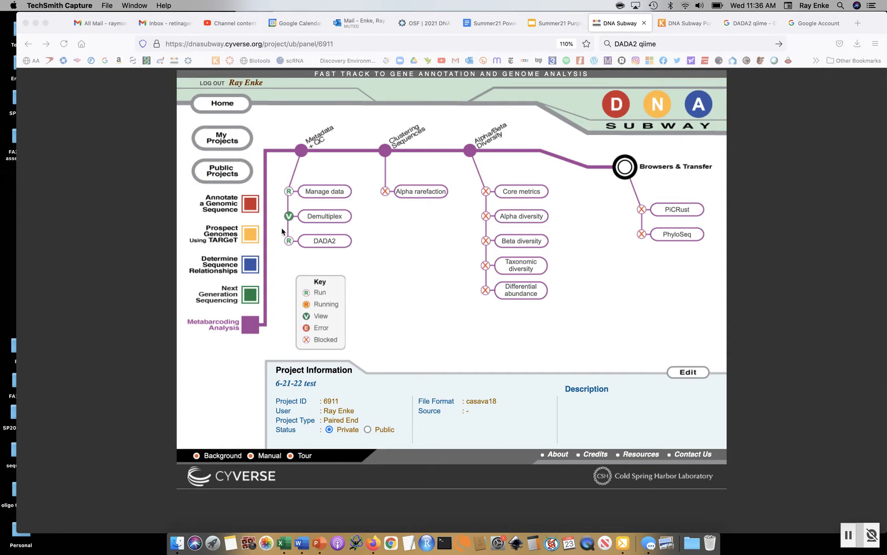
mouse_move(284, 222)
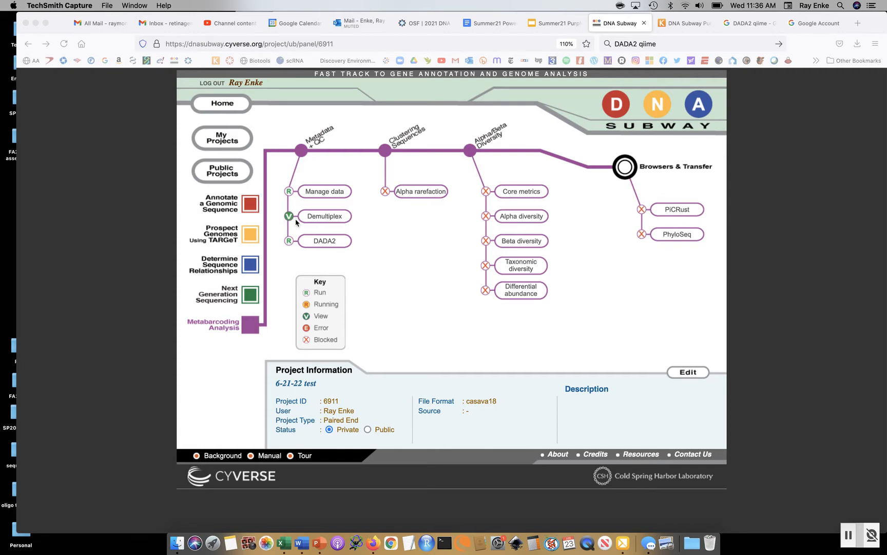
mouse_move(293, 226)
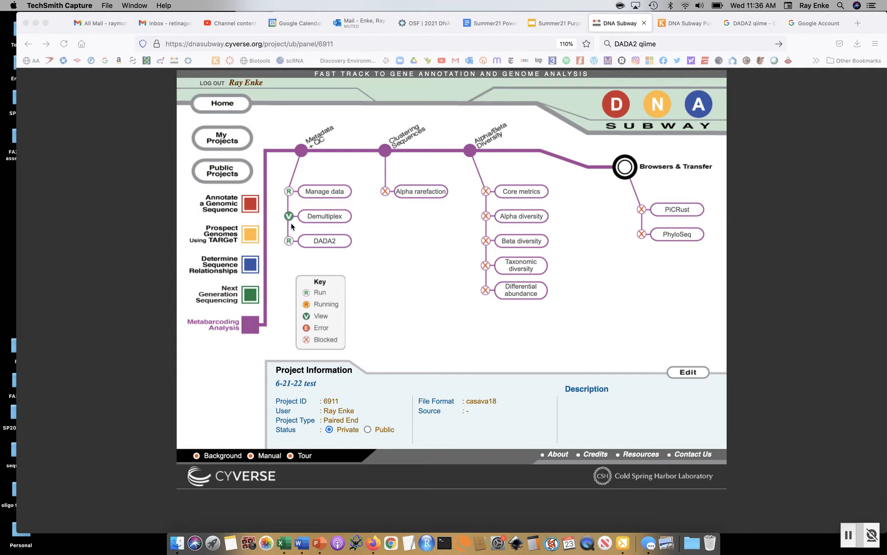
mouse_move(323, 221)
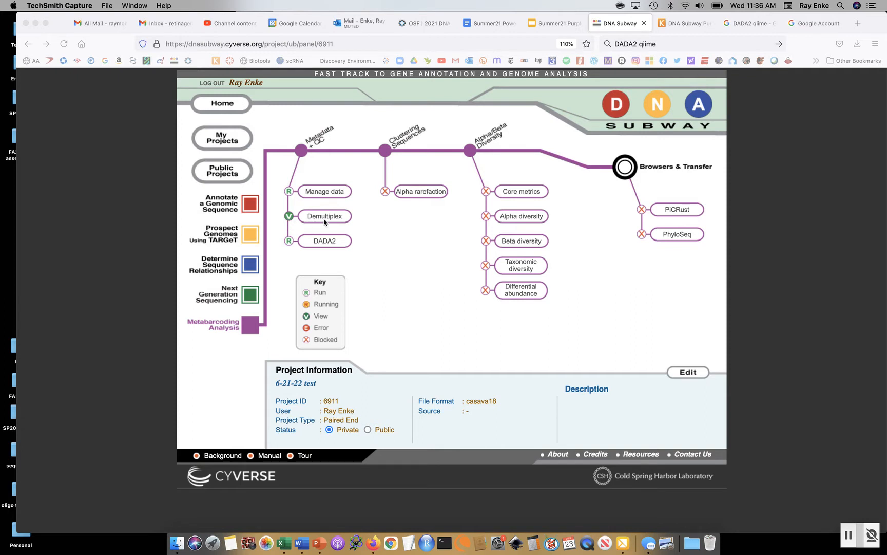
View the Demultiplex results full-size and load the Demultiplexing Summary report.
left_click(325, 216)
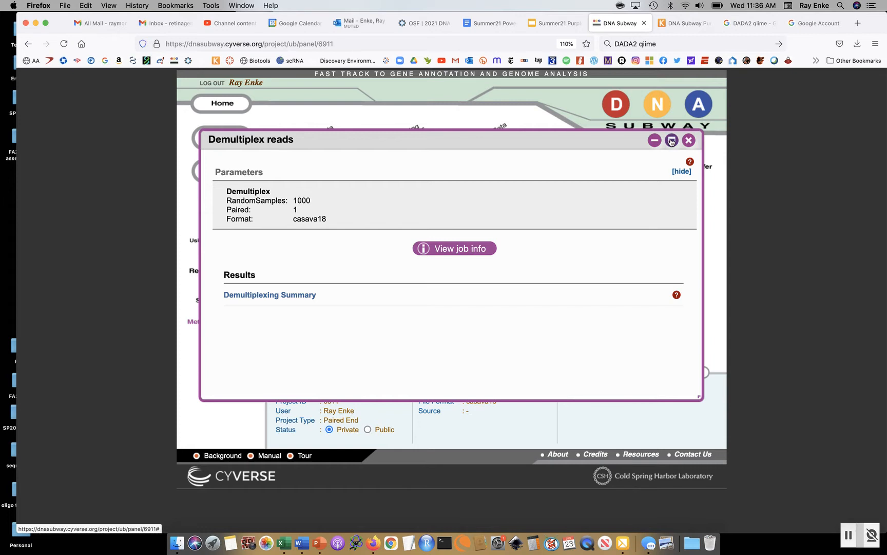
left_click(672, 140)
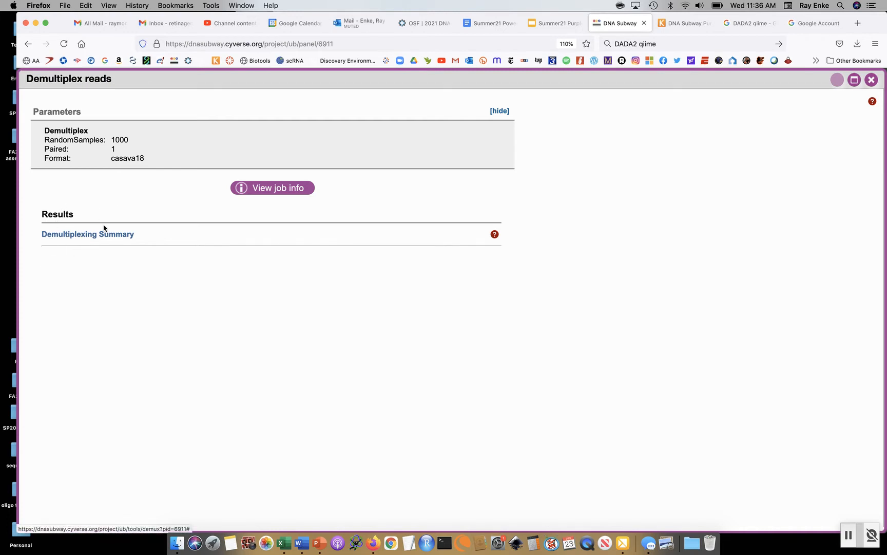
left_click(87, 235)
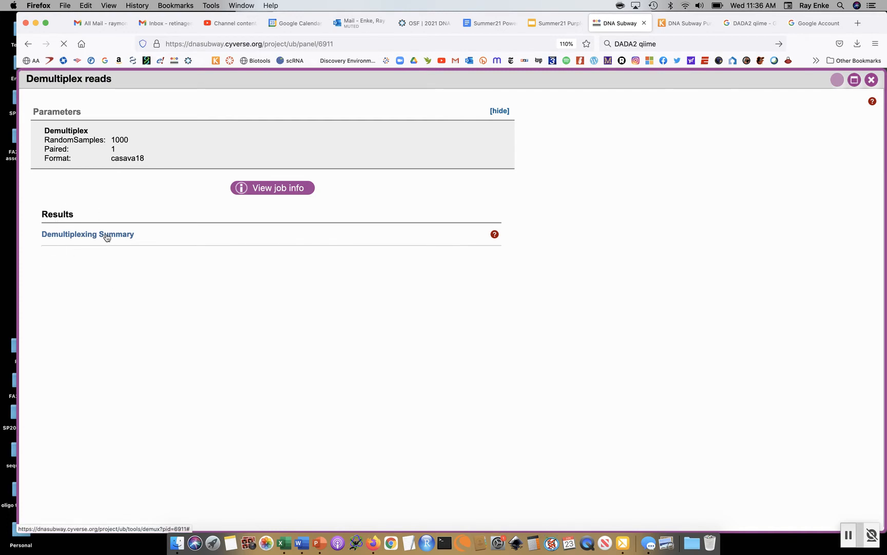
left_click(87, 234)
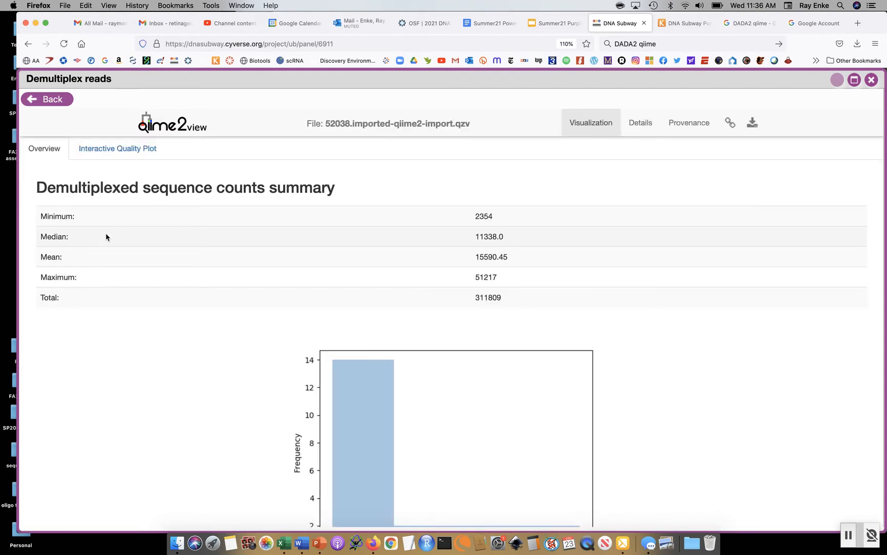
mouse_move(147, 134)
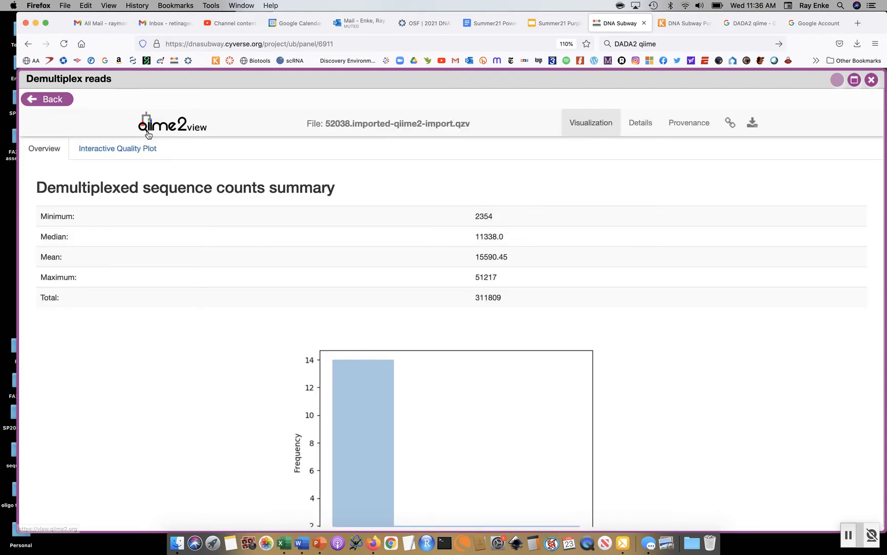
mouse_move(256, 331)
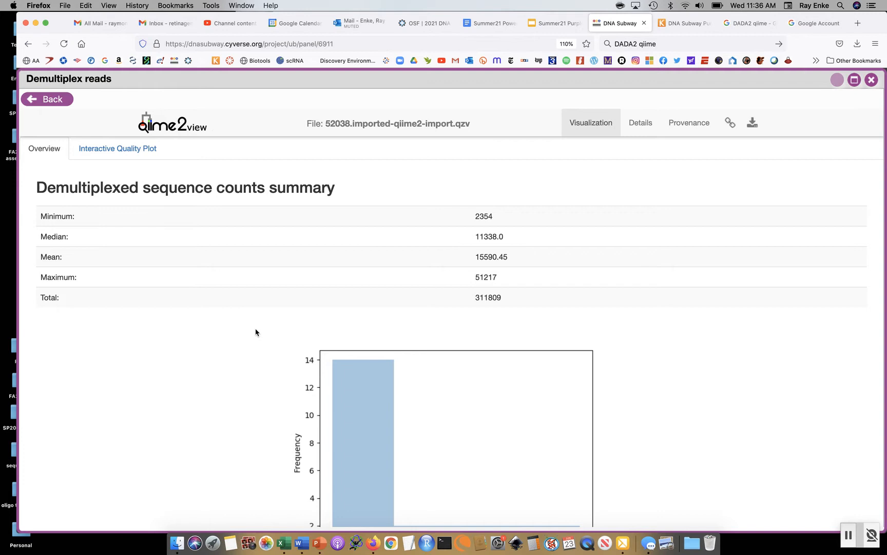
mouse_move(117, 148)
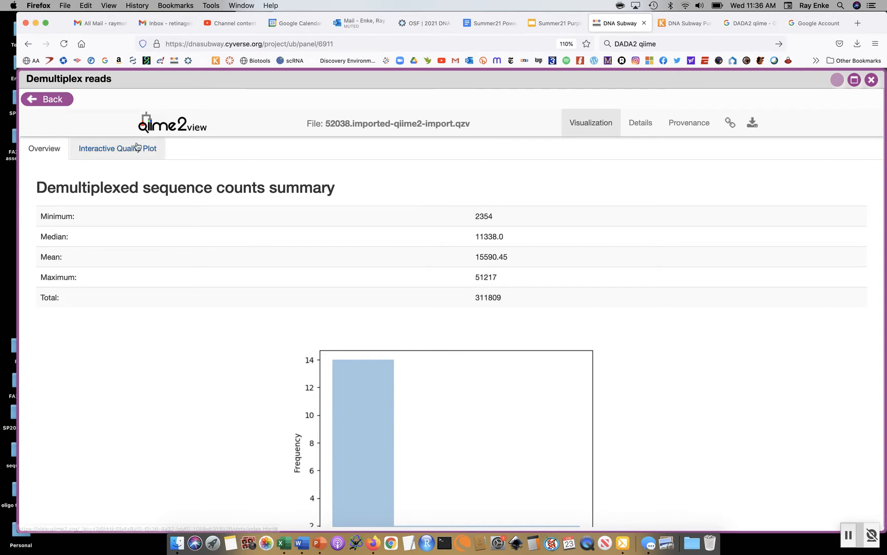
scroll("down", 3)
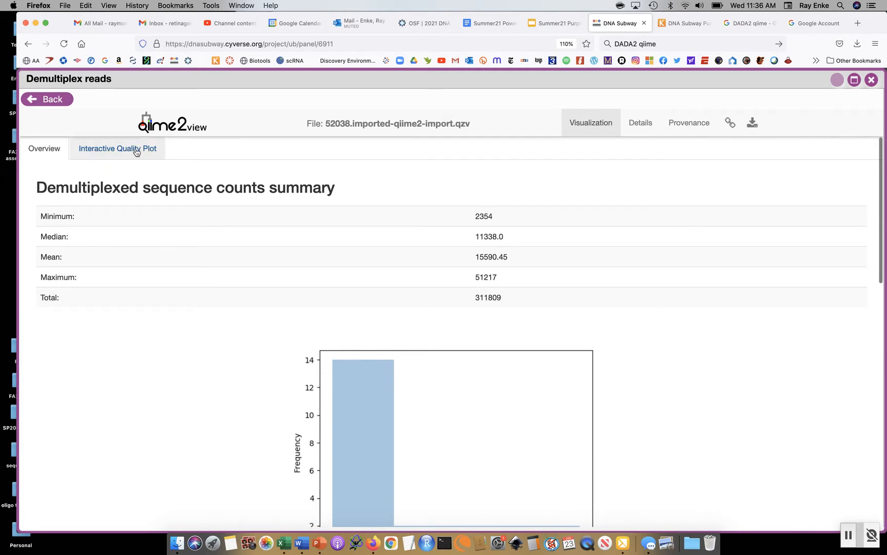
mouse_move(59, 166)
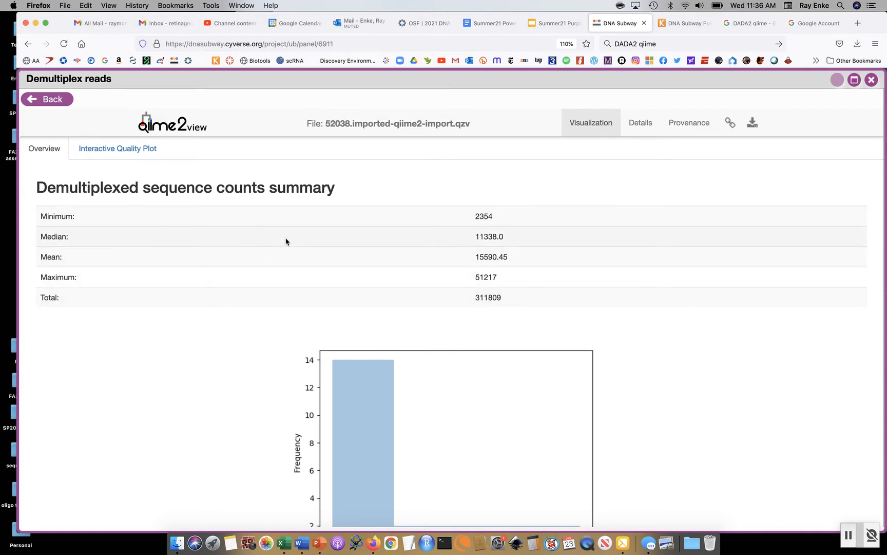
mouse_move(444, 290)
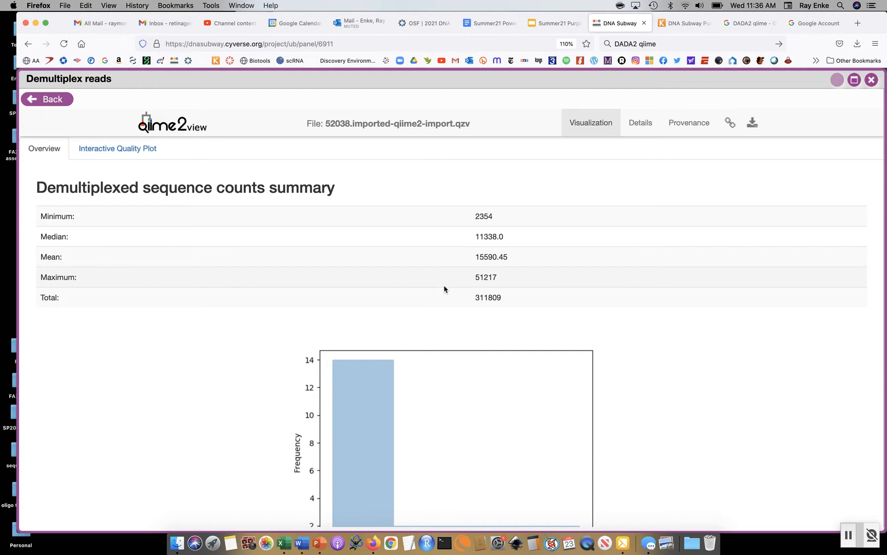
mouse_move(481, 204)
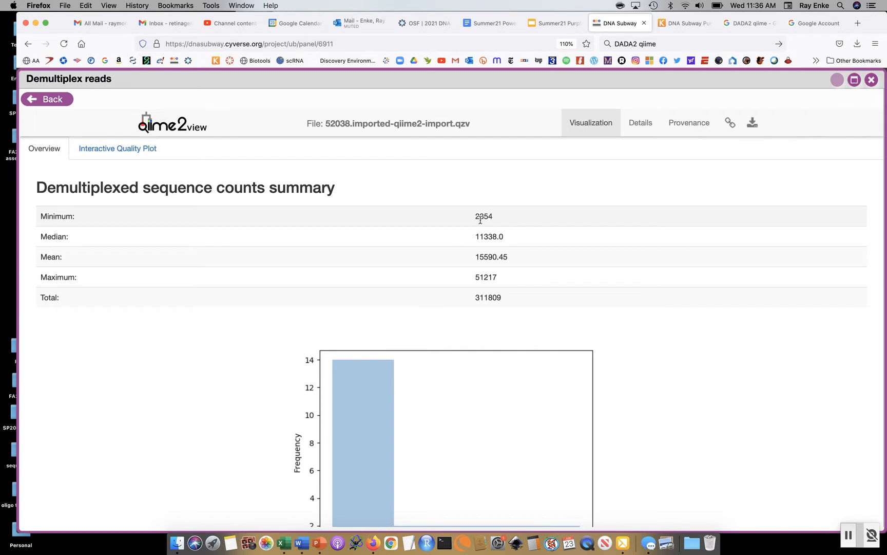
mouse_move(468, 281)
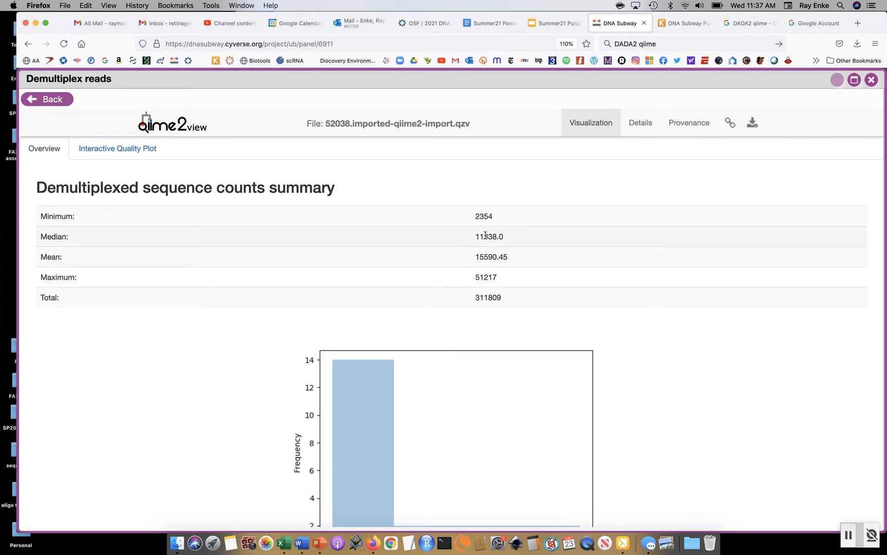
mouse_move(478, 252)
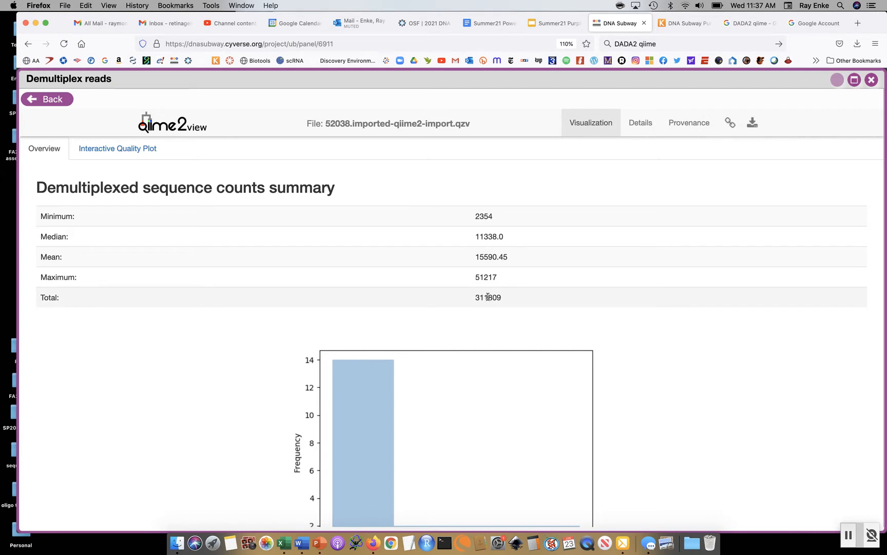
mouse_move(469, 297)
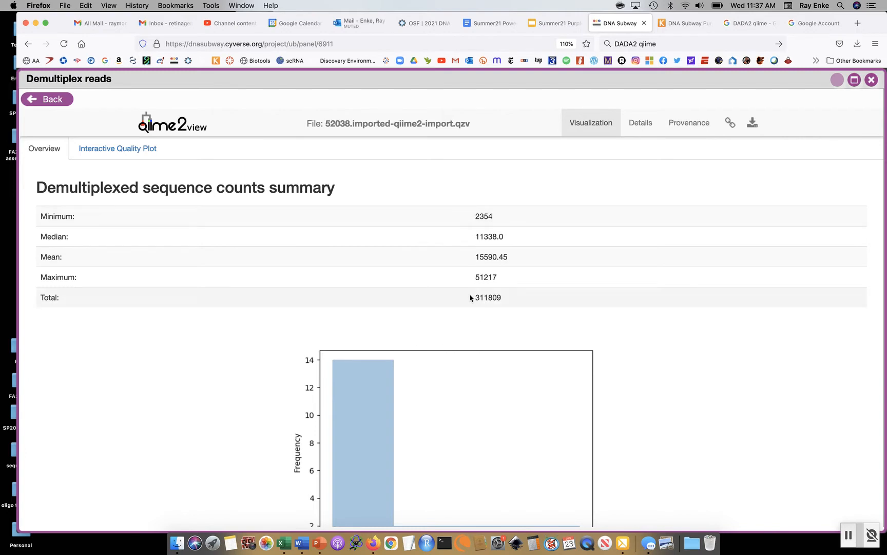
mouse_move(216, 396)
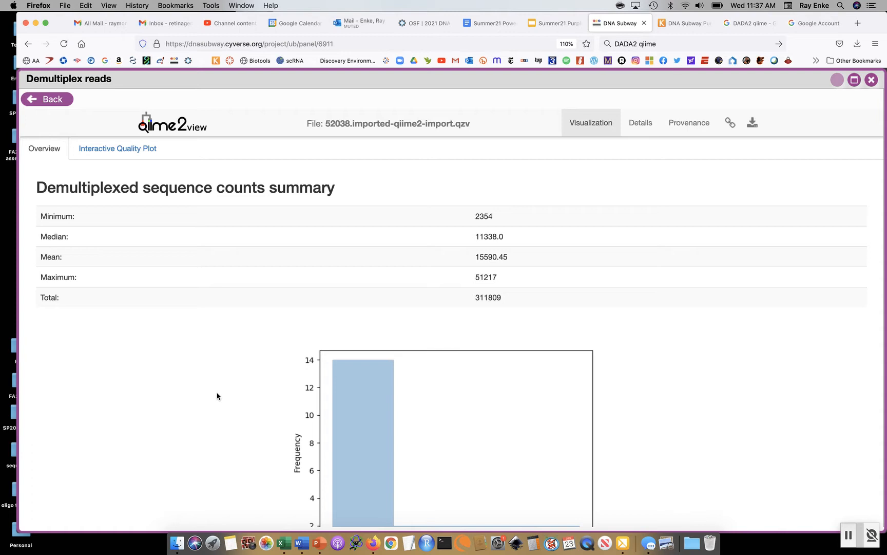
scroll("down", 3)
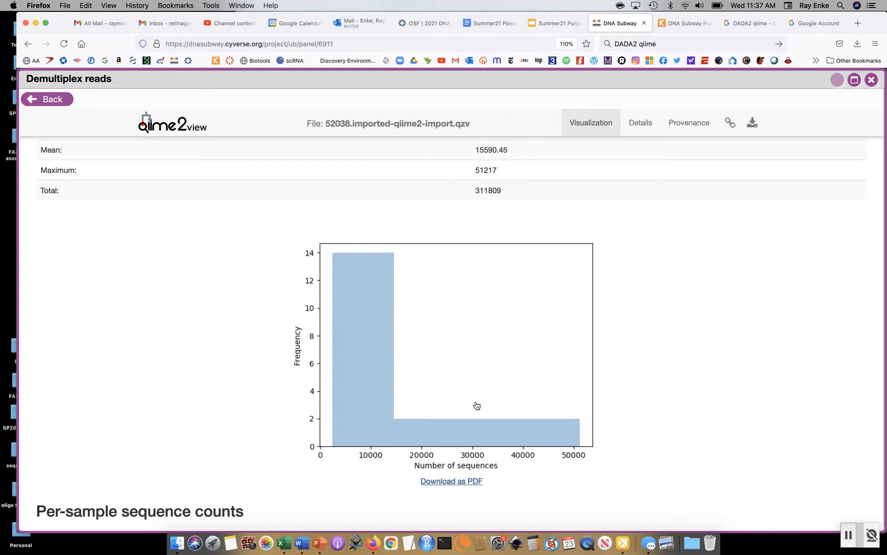
scroll("down", 3)
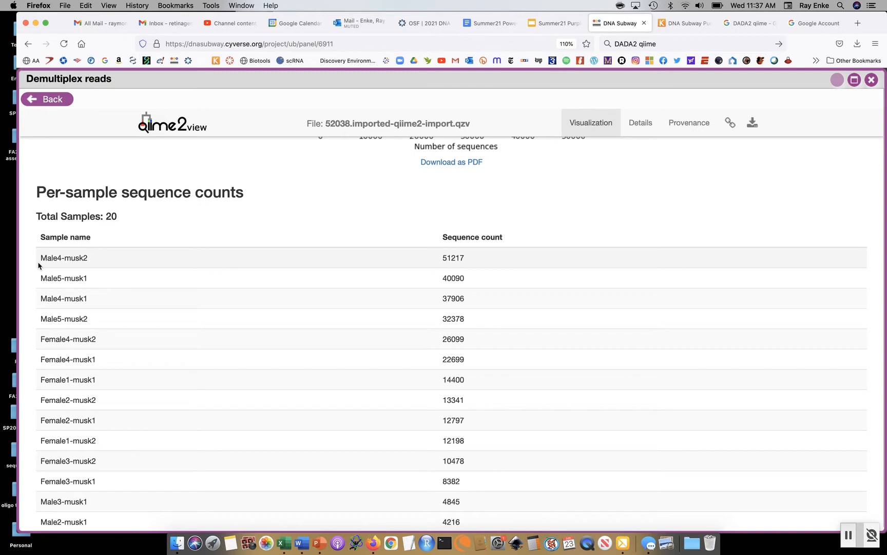
mouse_move(41, 265)
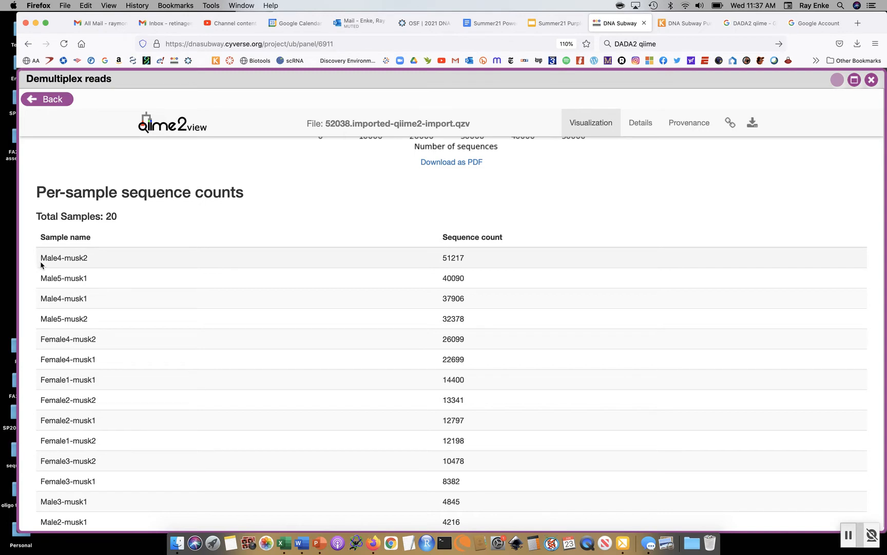
mouse_move(64, 290)
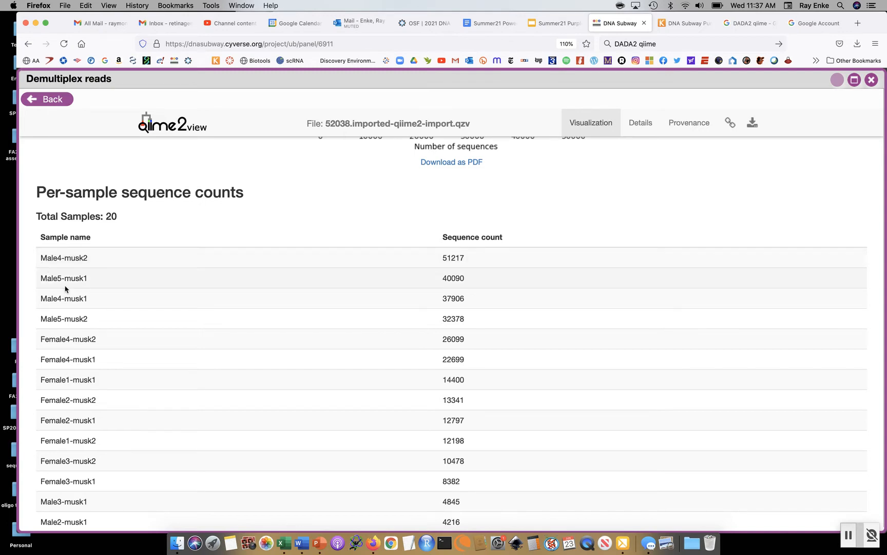
scroll("down", 3)
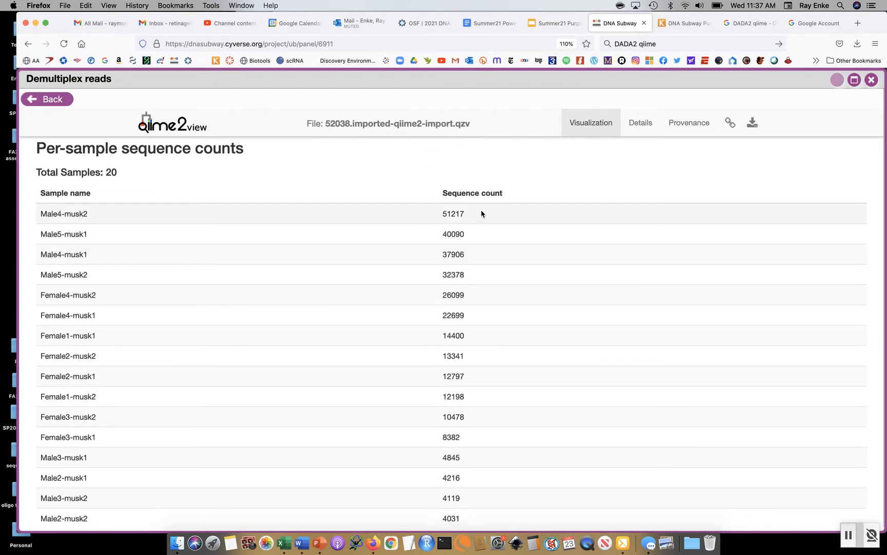
mouse_move(448, 214)
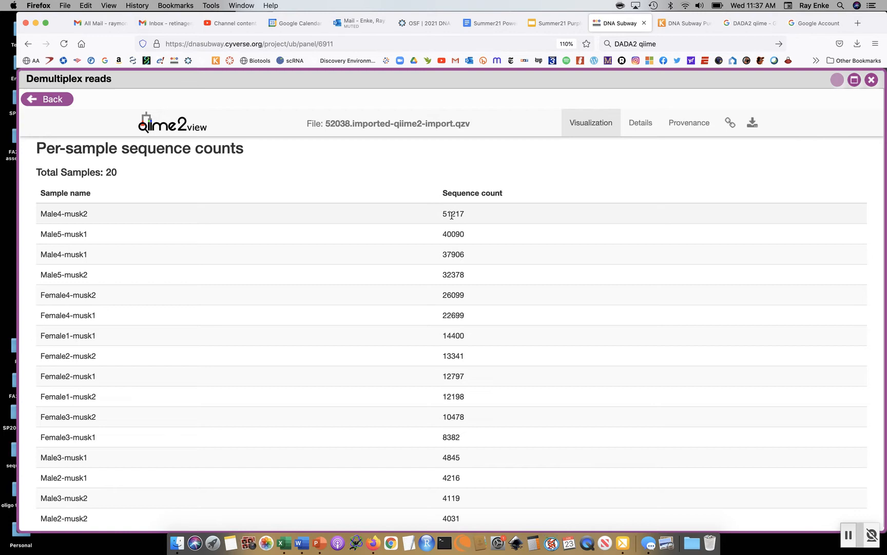
mouse_move(92, 220)
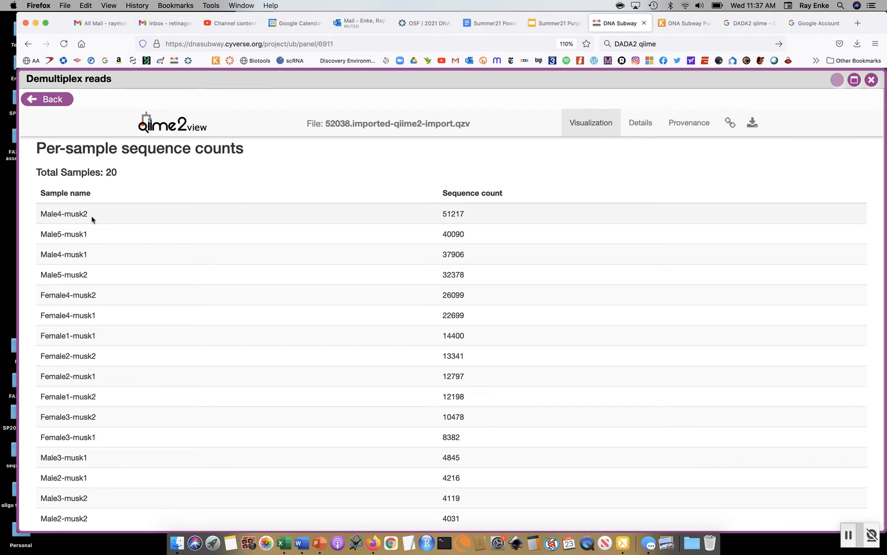
scroll("down", 3)
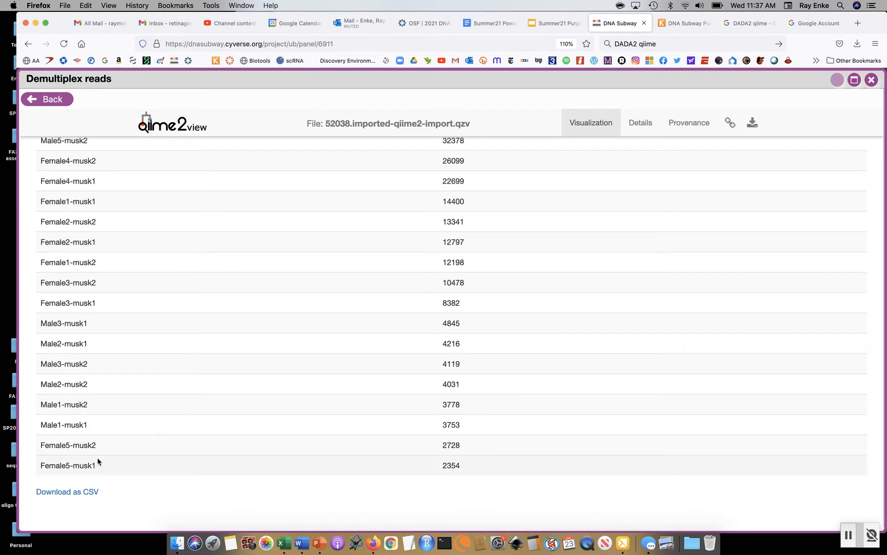
mouse_move(445, 463)
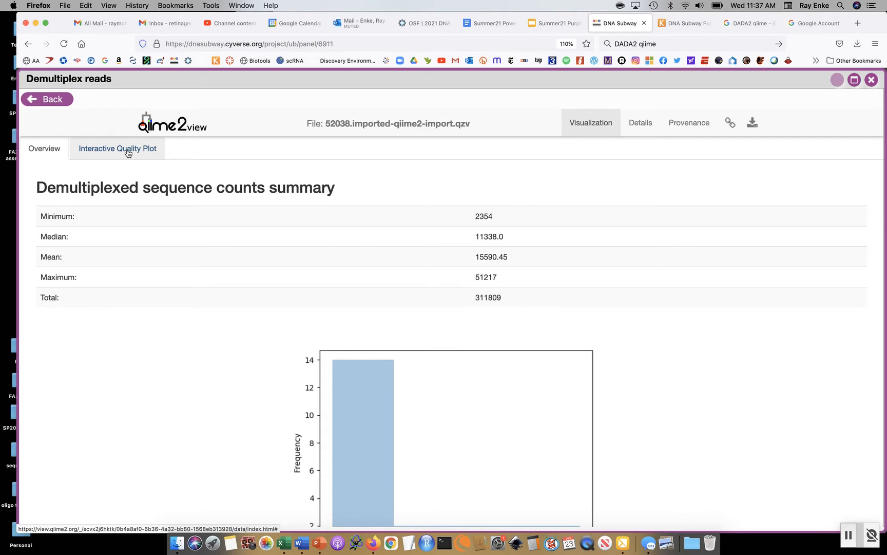
Show the interactive quality score plots for the forward and reverse reads.
left_click(117, 148)
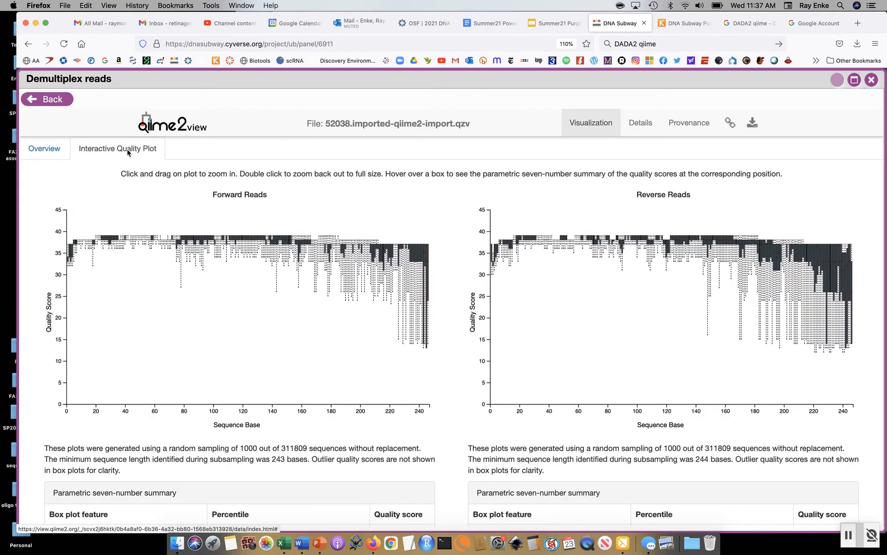
mouse_move(383, 365)
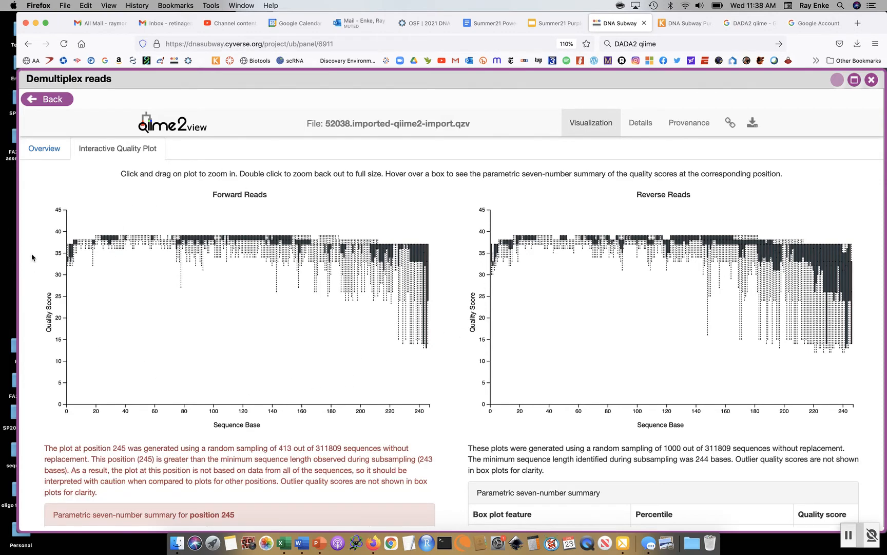
mouse_move(41, 334)
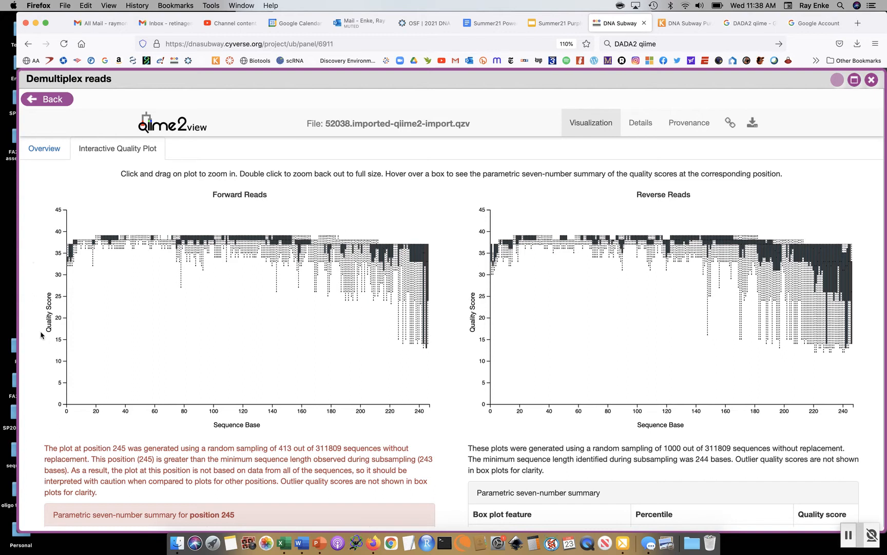
mouse_move(45, 354)
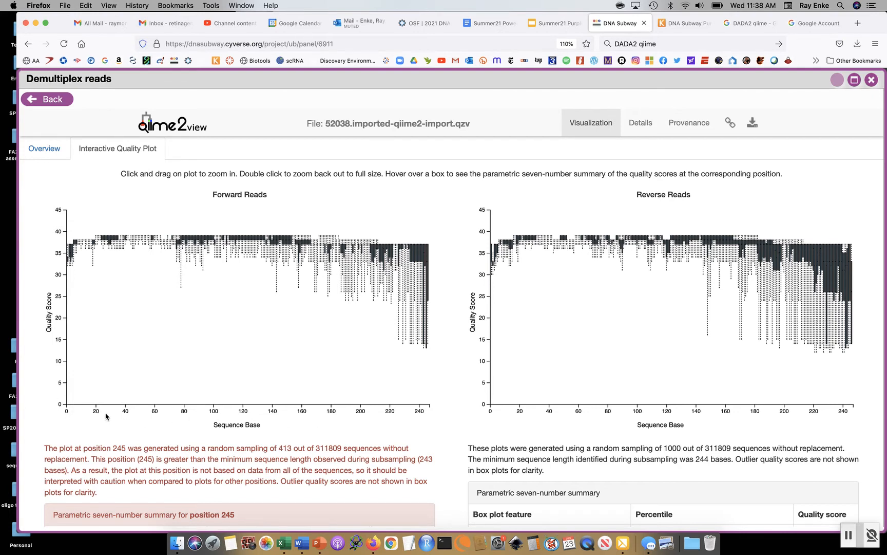
mouse_move(418, 418)
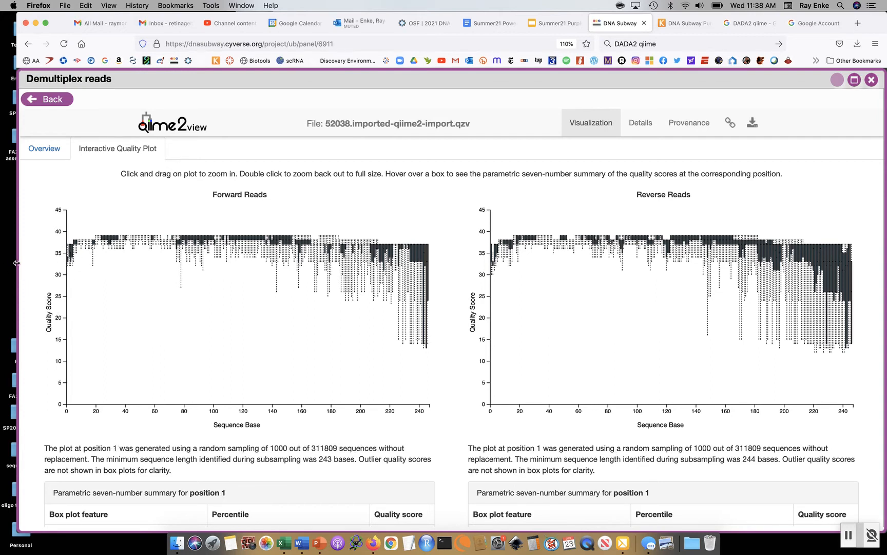
mouse_move(301, 375)
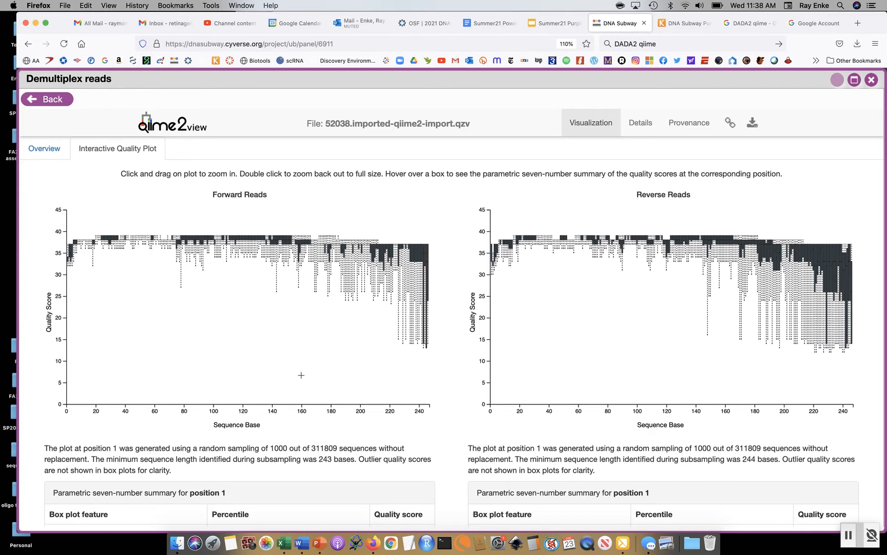
mouse_move(33, 320)
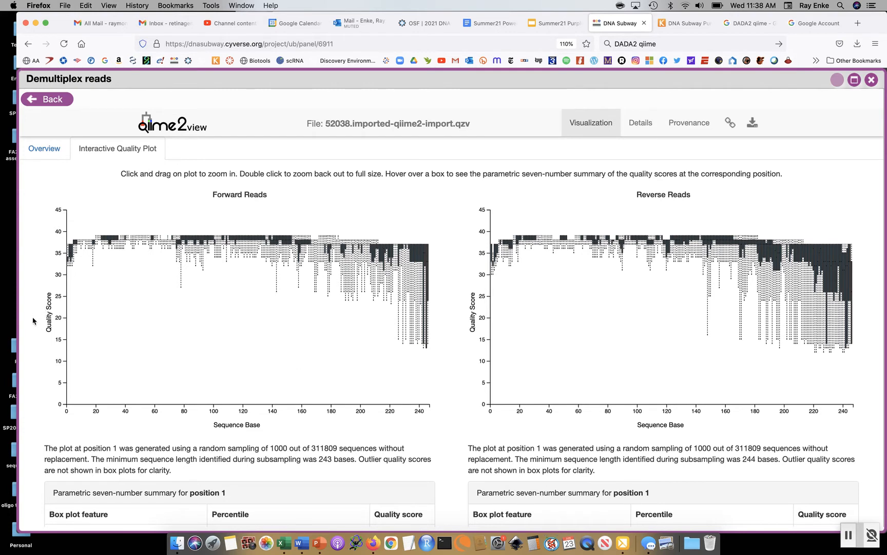
mouse_move(49, 278)
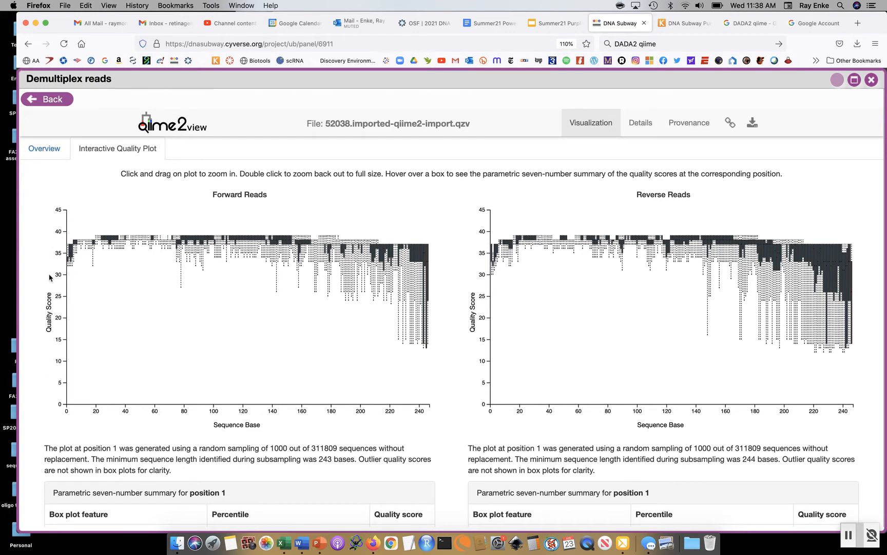
mouse_move(35, 261)
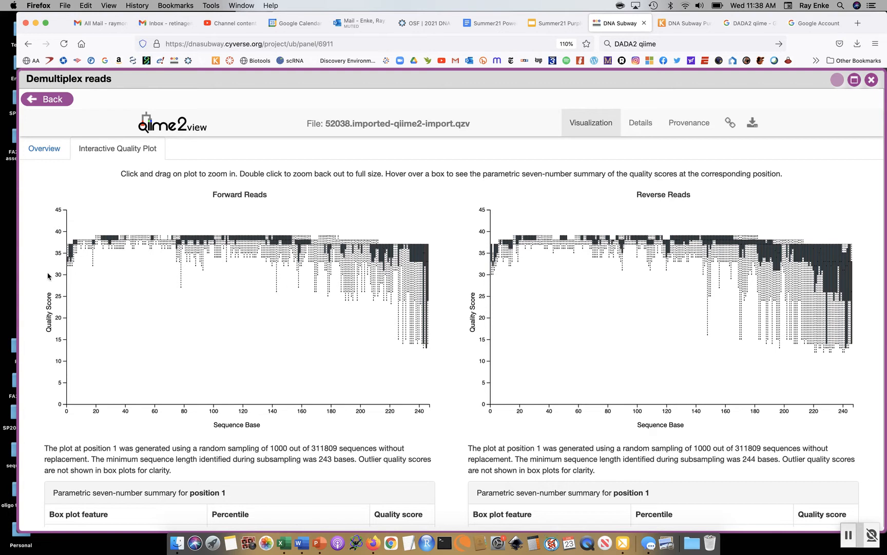
mouse_move(48, 281)
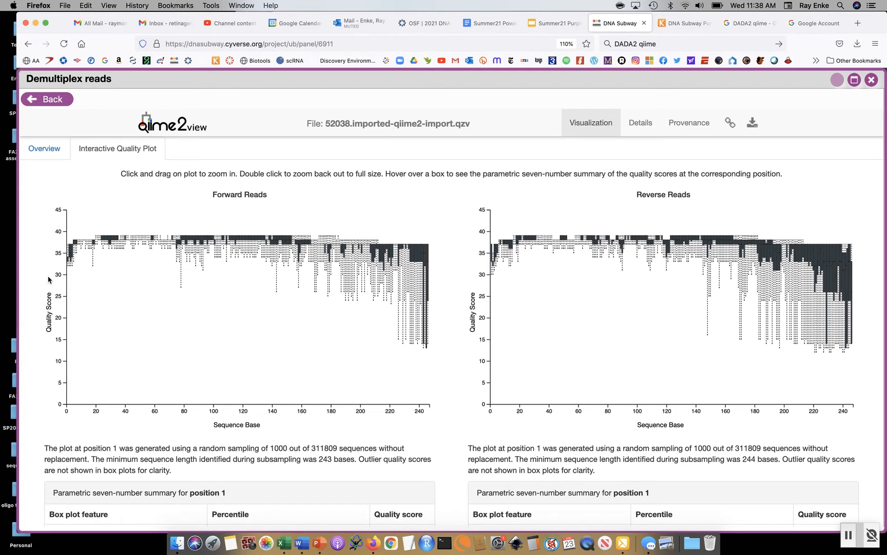
mouse_move(119, 277)
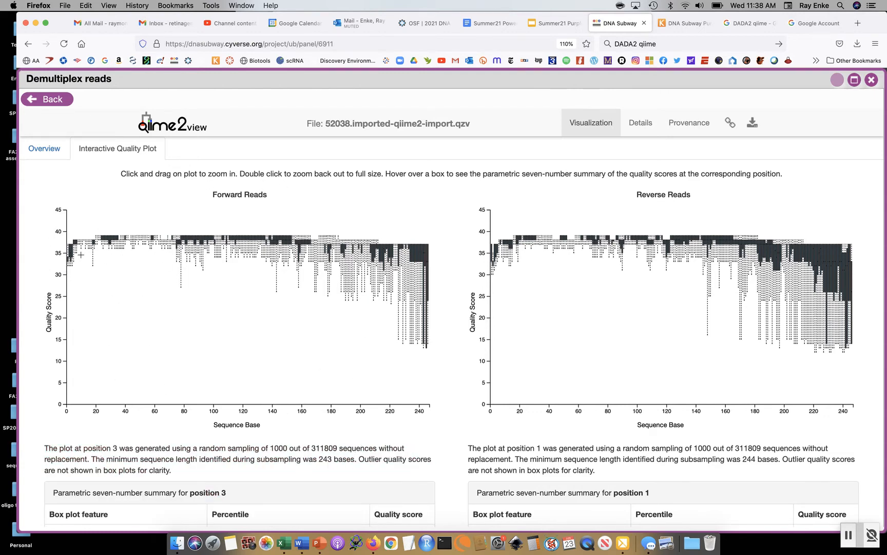
mouse_move(295, 250)
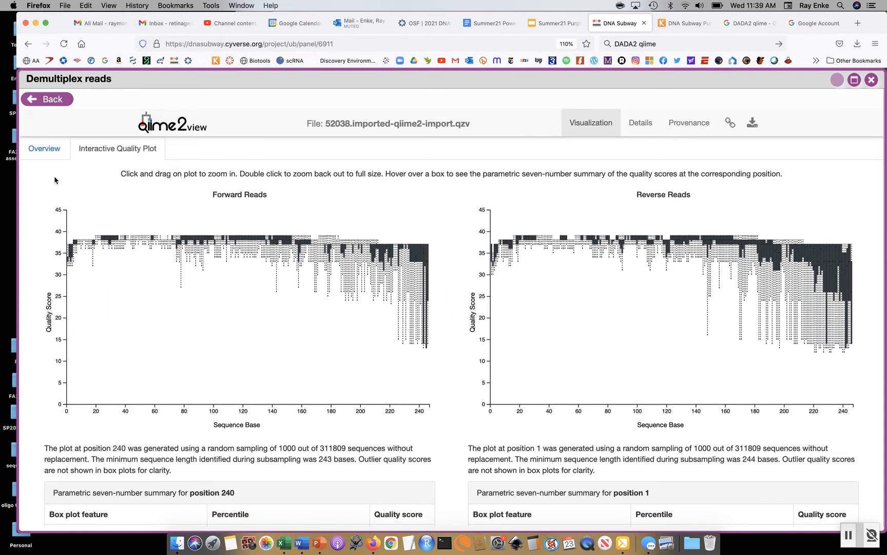
mouse_move(121, 265)
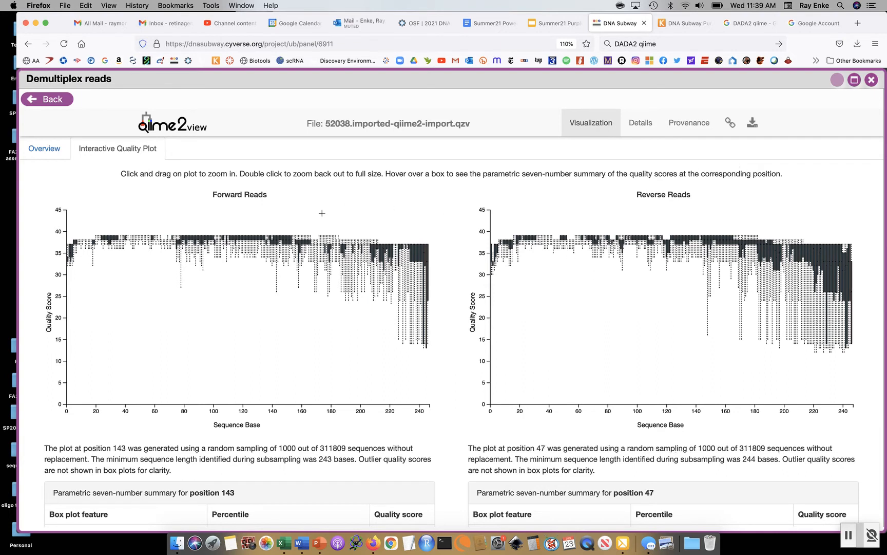
mouse_move(353, 211)
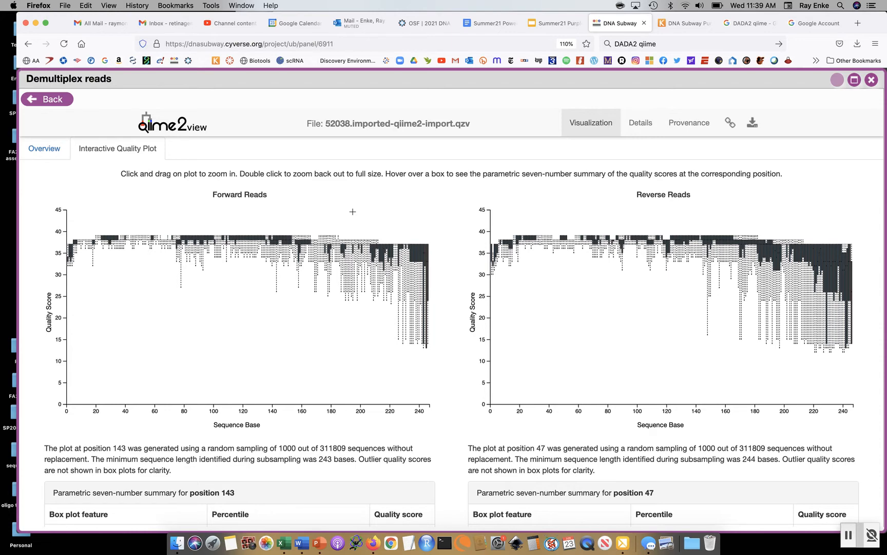
mouse_move(229, 251)
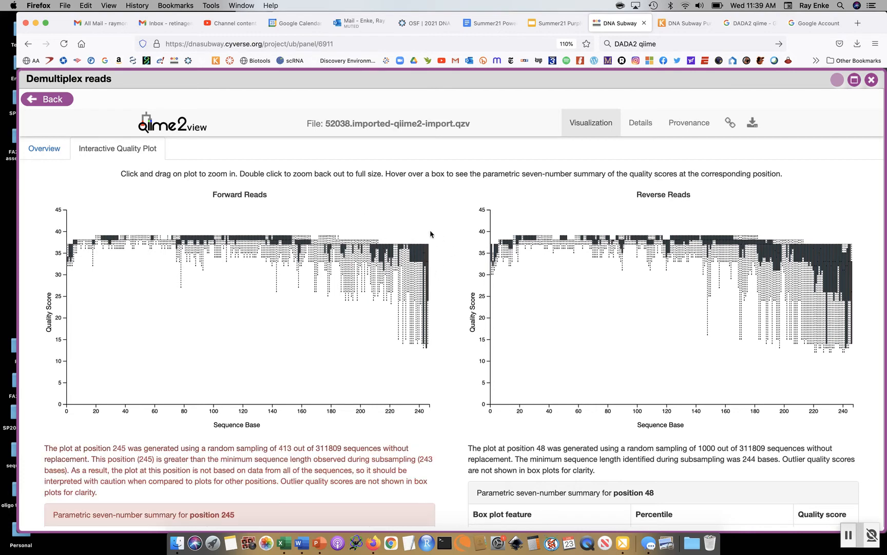
mouse_move(415, 232)
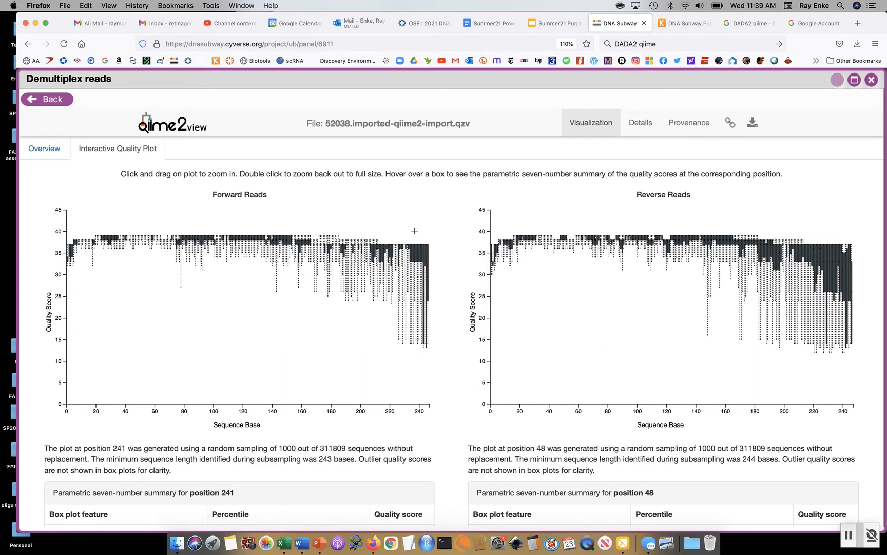
mouse_move(406, 218)
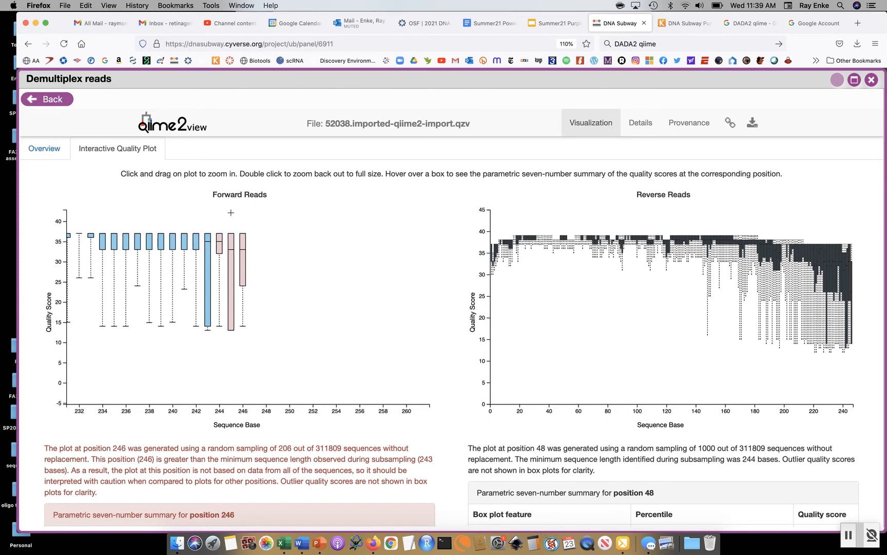
mouse_move(395, 237)
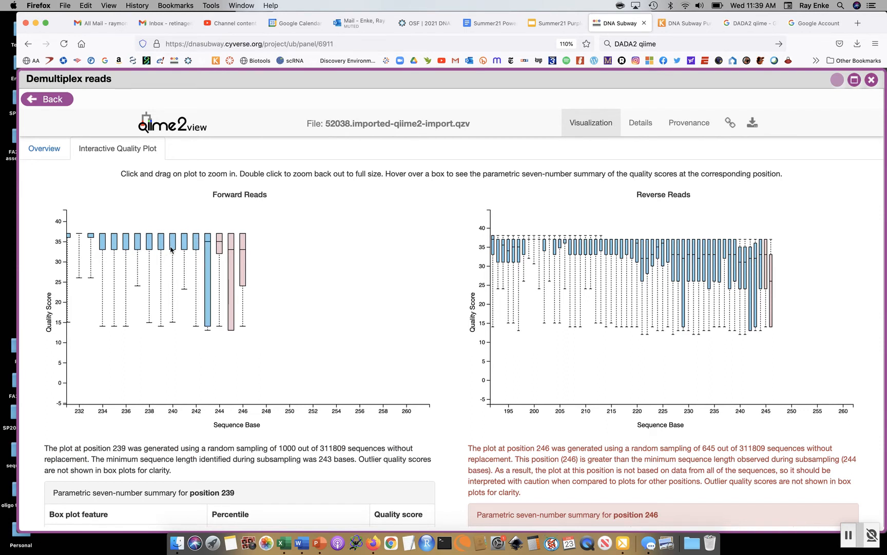
mouse_move(207, 246)
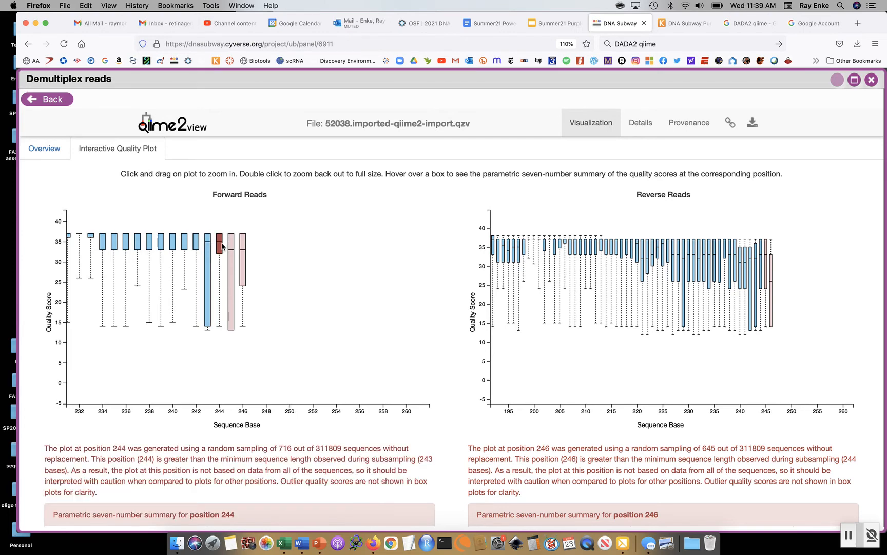
mouse_move(201, 248)
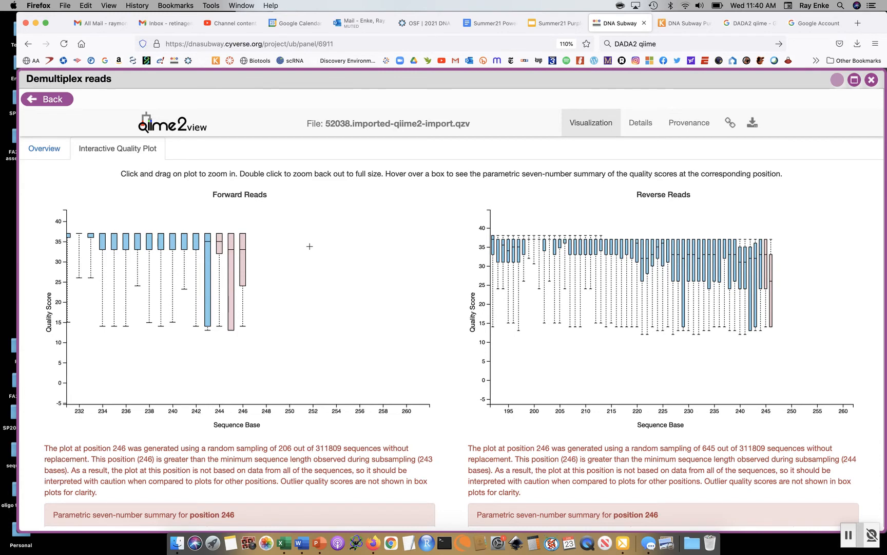
mouse_move(215, 232)
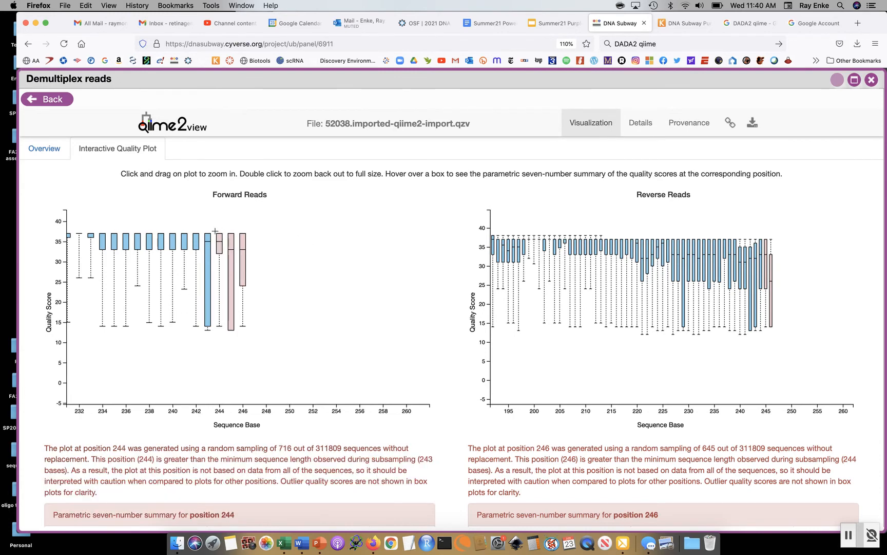
mouse_move(208, 254)
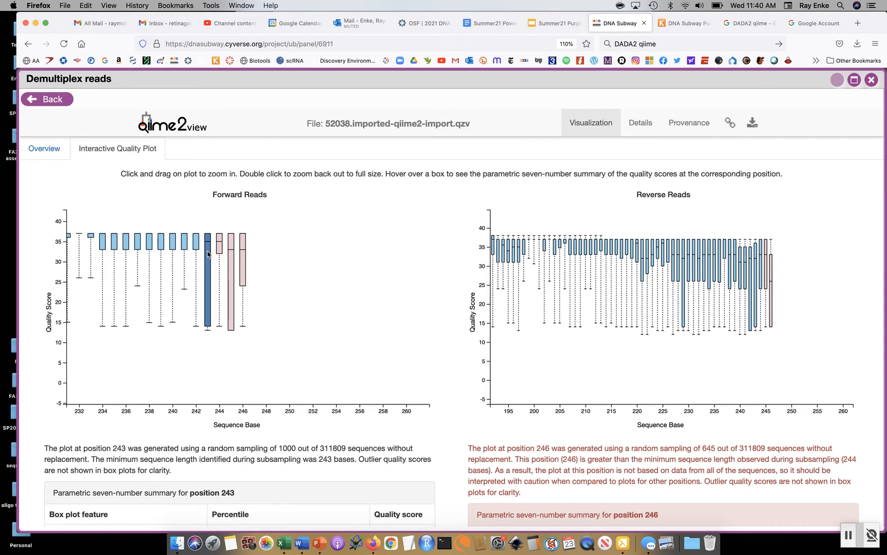
mouse_move(207, 286)
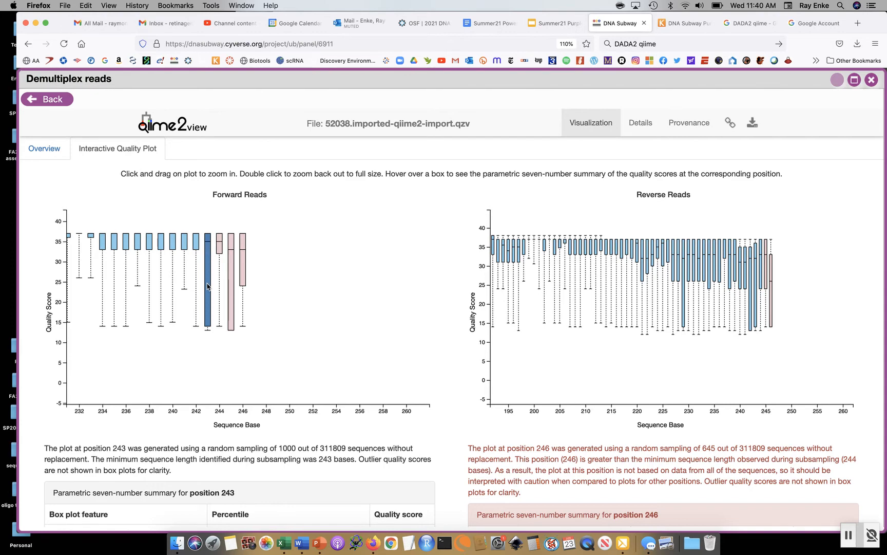
mouse_move(209, 306)
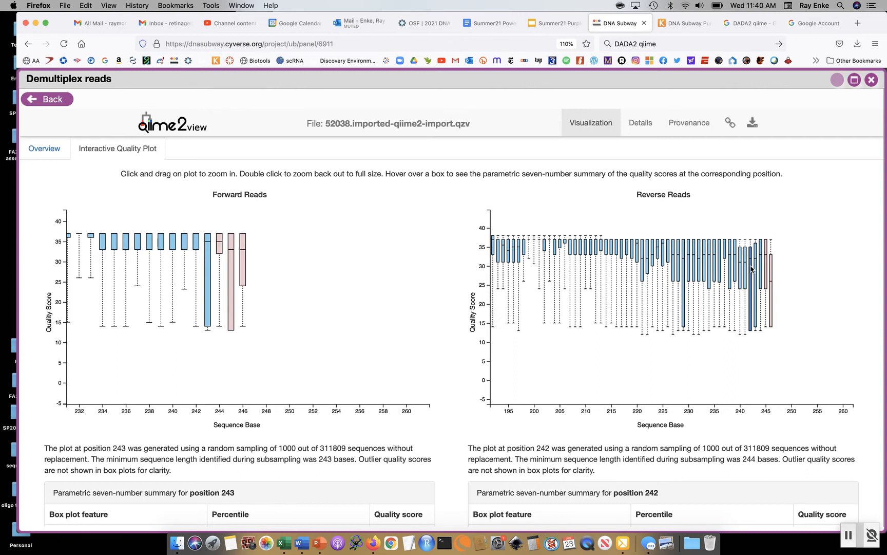
mouse_move(707, 306)
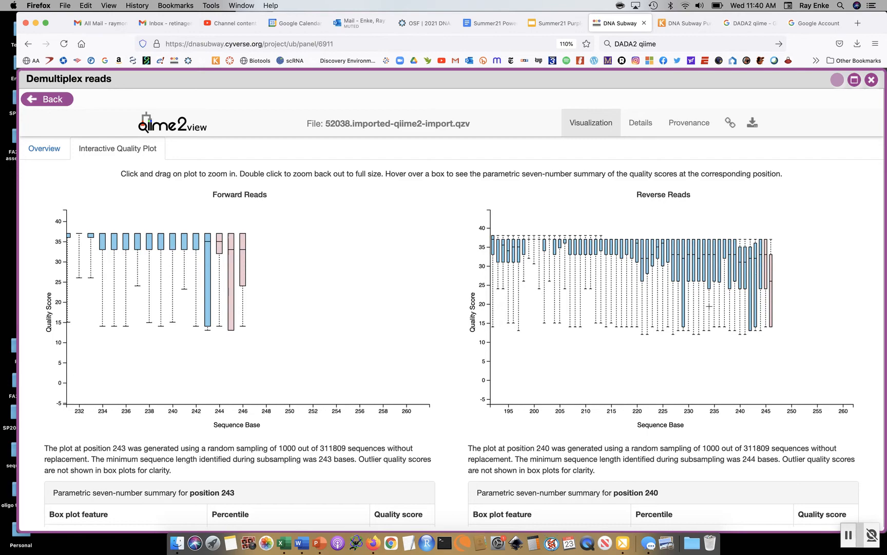
Review the quality plots and seven-number summaries, then close the Demultiplex reads results.
scroll("down", 3)
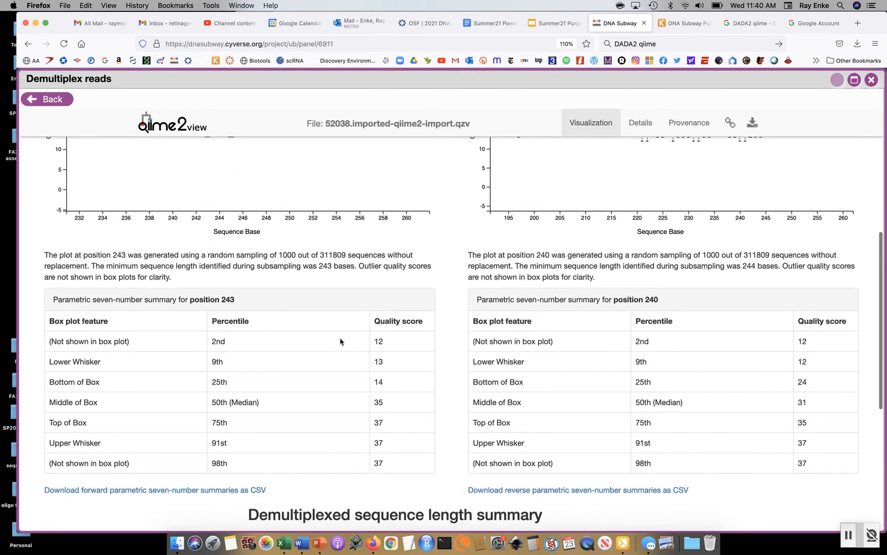
scroll("down", 3)
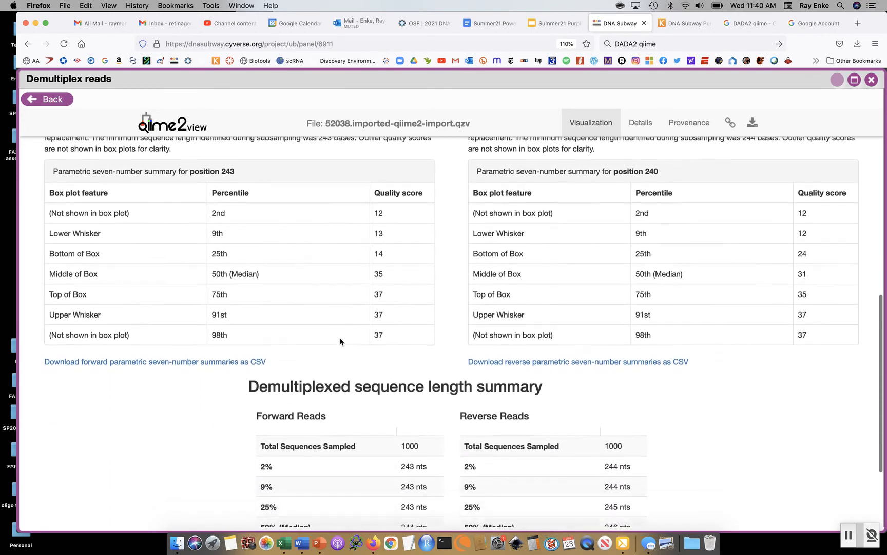
scroll("up", 3)
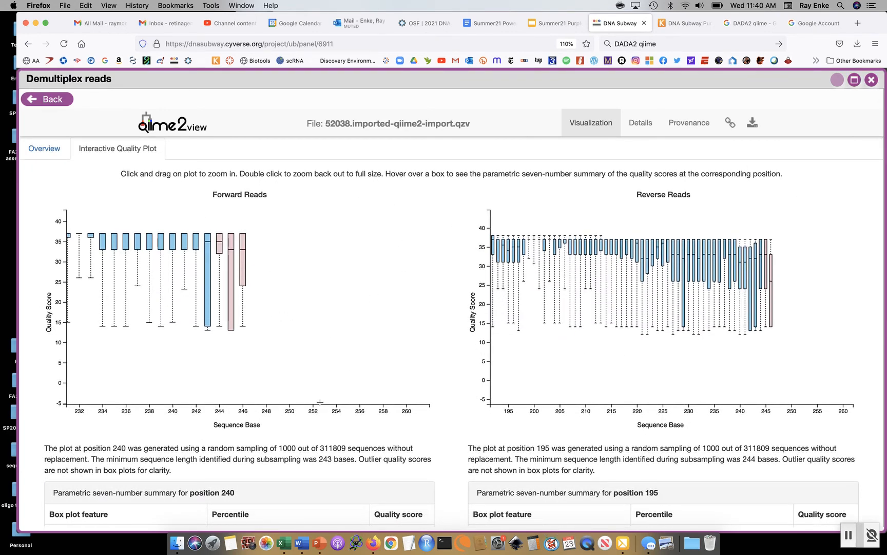
scroll("down", 3)
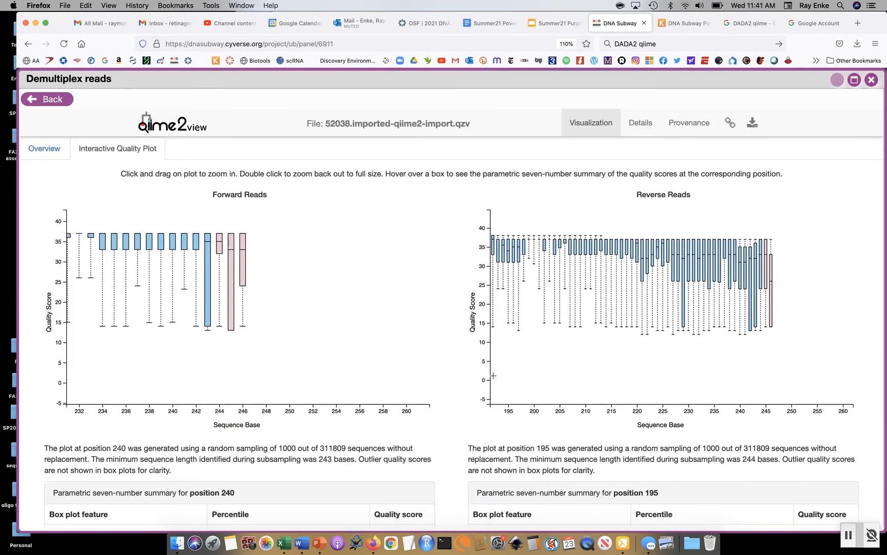
mouse_move(681, 120)
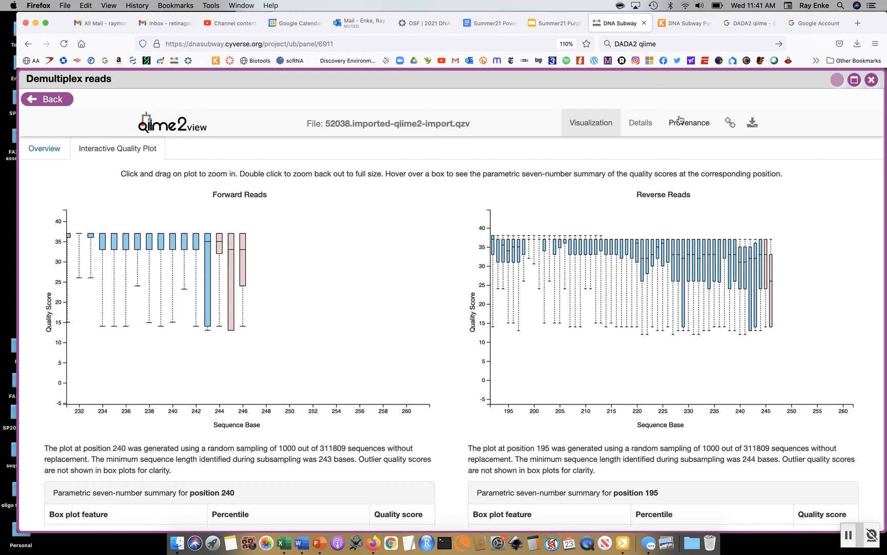
left_click(872, 79)
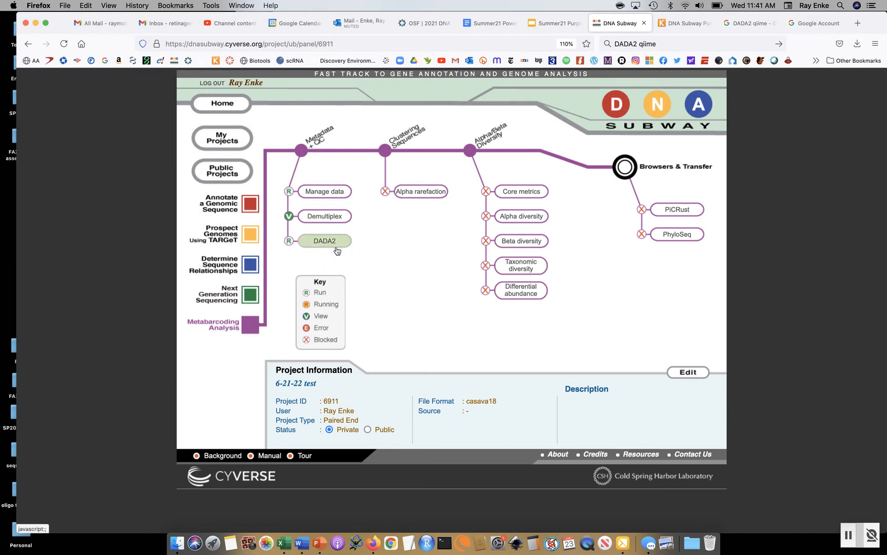
mouse_move(335, 248)
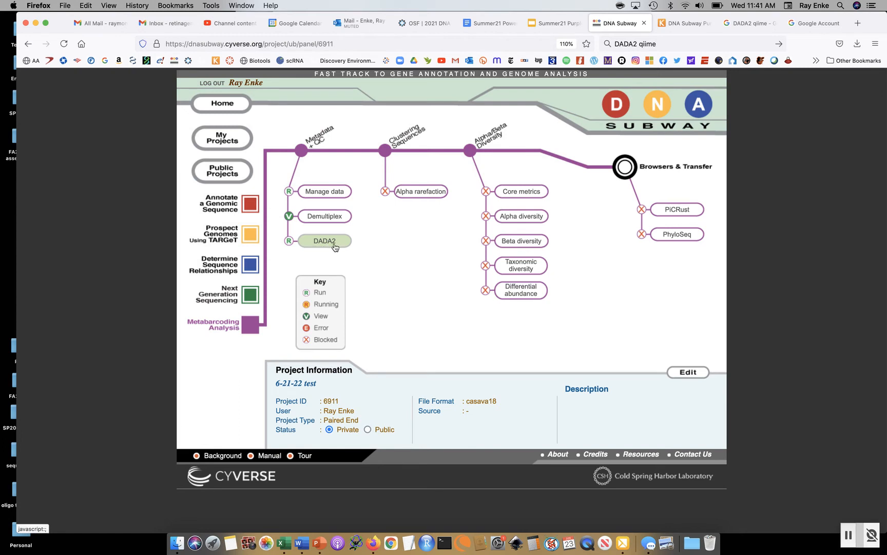
mouse_move(319, 250)
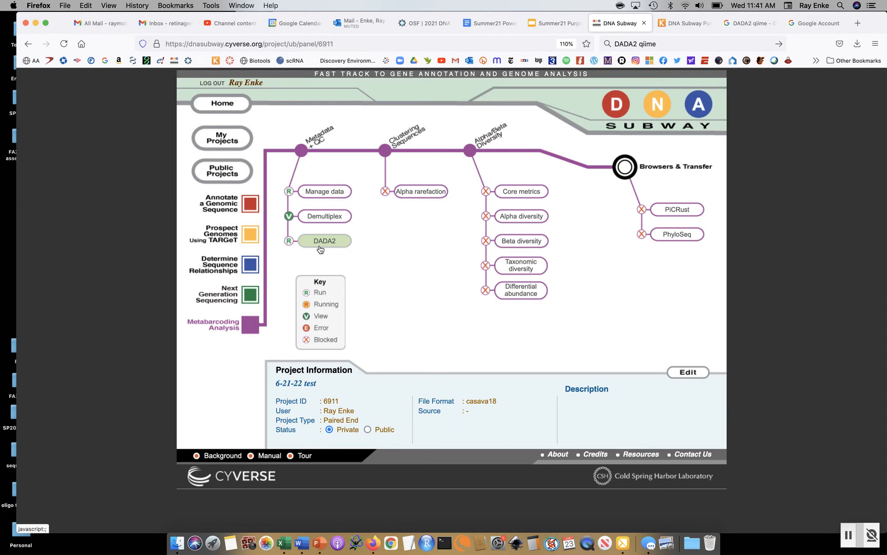
mouse_move(335, 246)
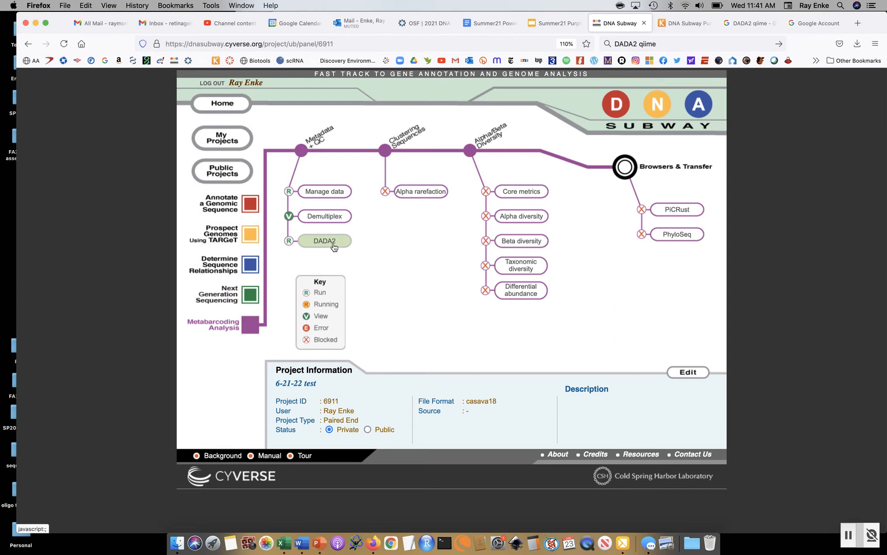
mouse_move(325, 248)
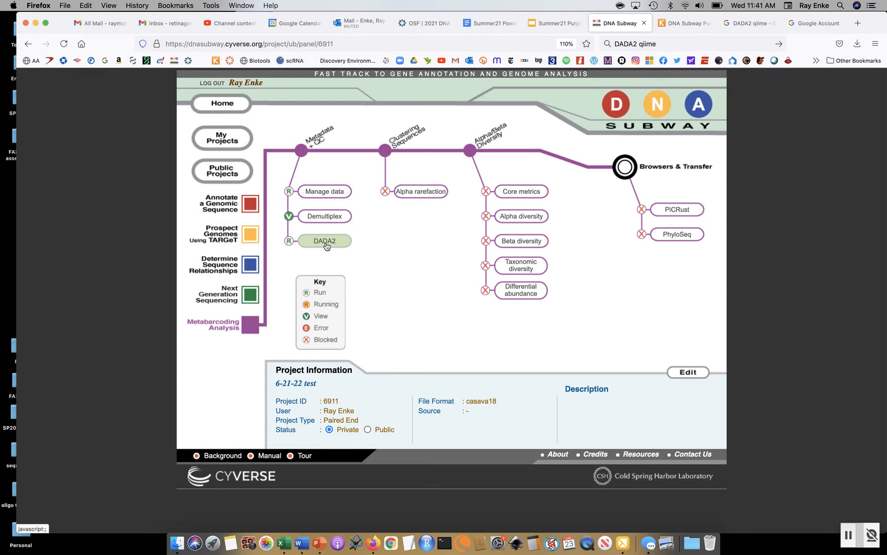
left_click(324, 241)
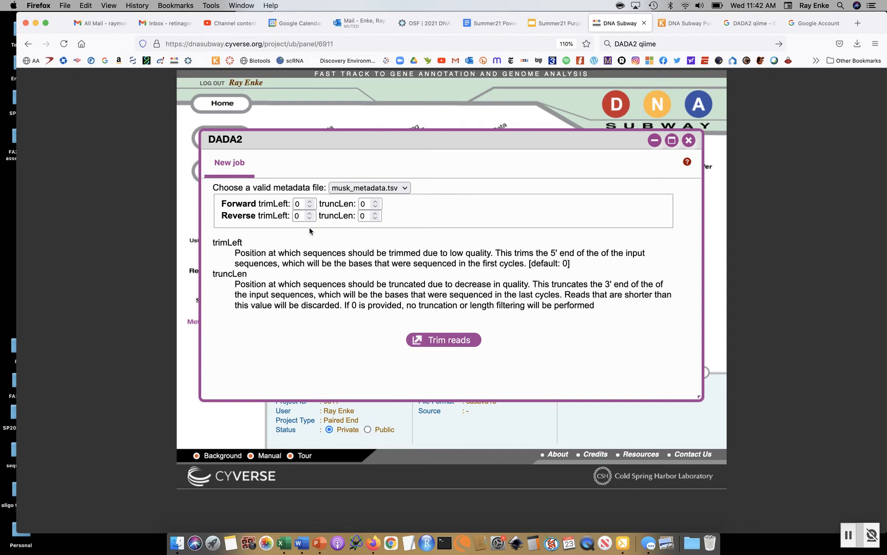
mouse_move(222, 212)
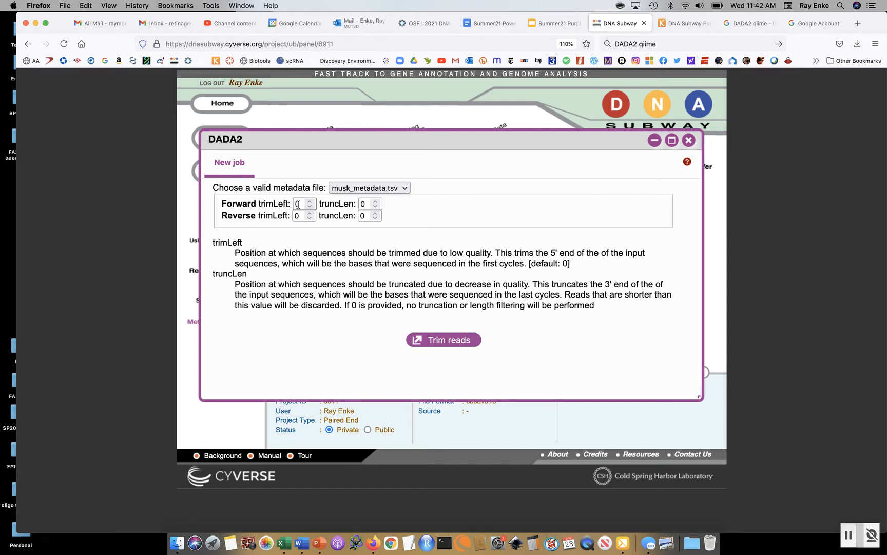
Focus the Forward trimLeft field in the DADA2 new job form.
left_click(301, 204)
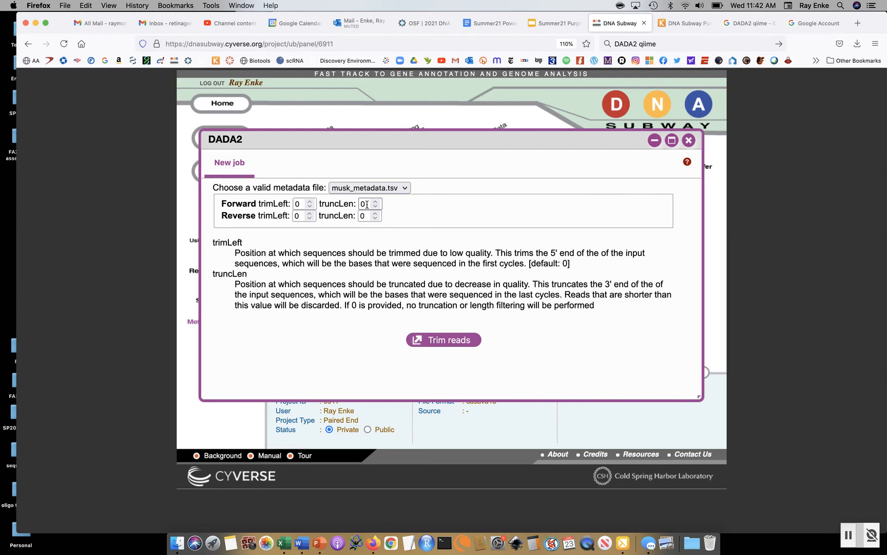
Set DADA2 truncation lengths to 242 forward and 241 reverse, leaving trimLeft at 0.
left_click(364, 204)
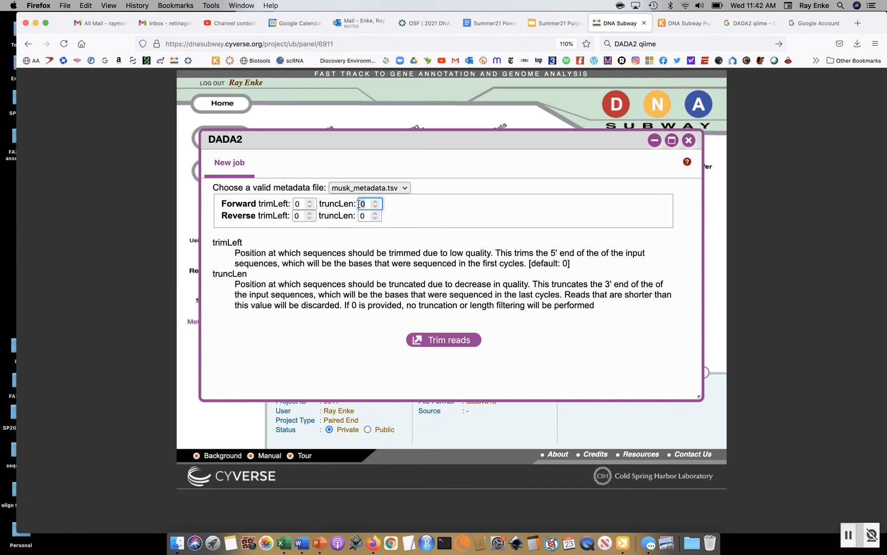
type("2")
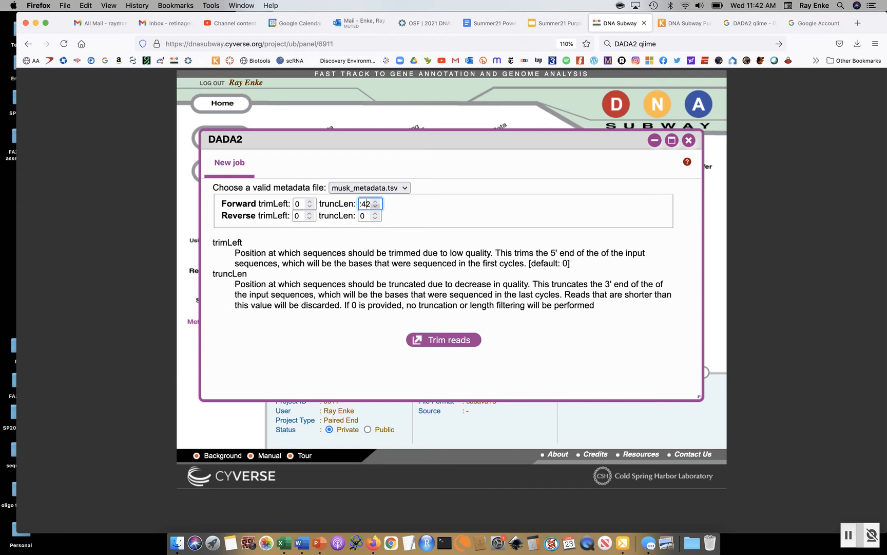
type("24")
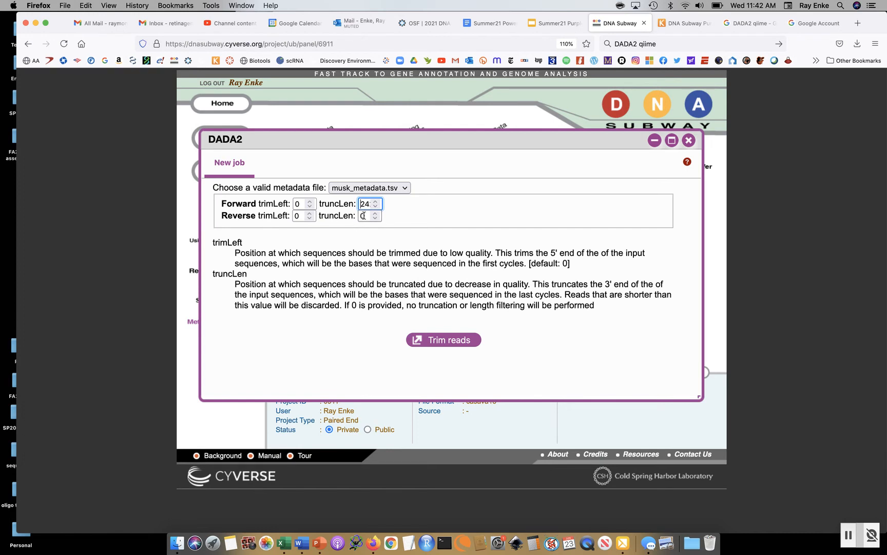
left_click(364, 215)
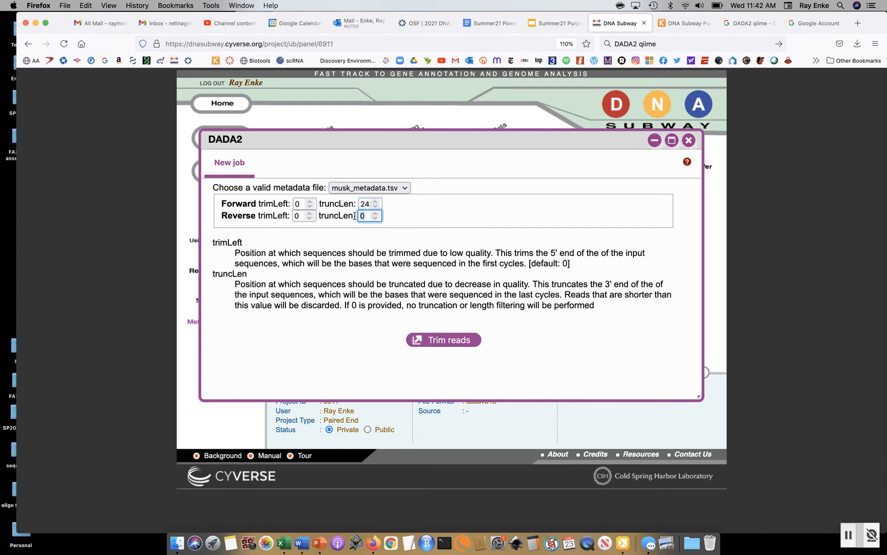
type("42")
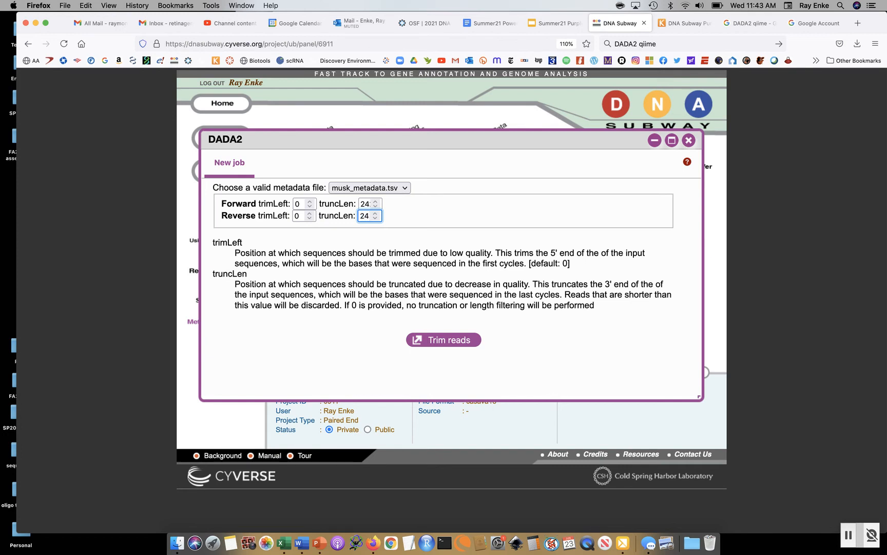
type("241")
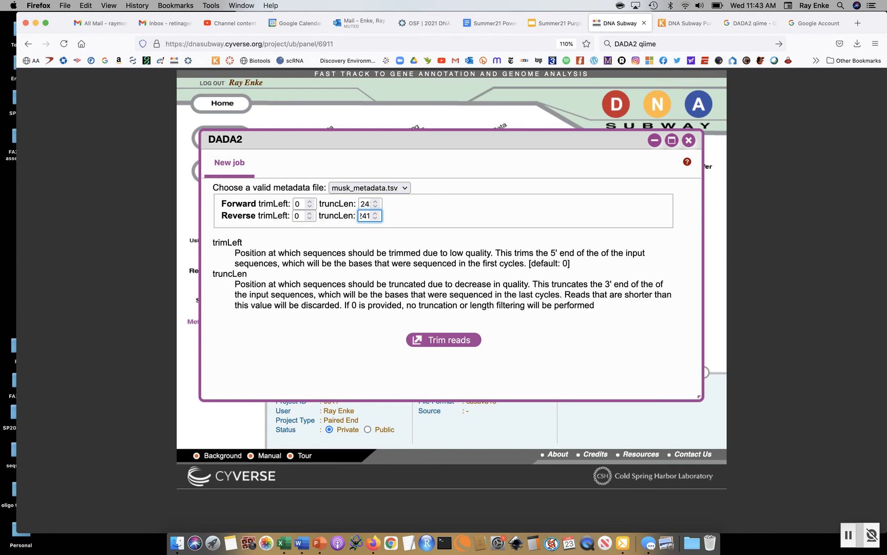
mouse_move(318, 251)
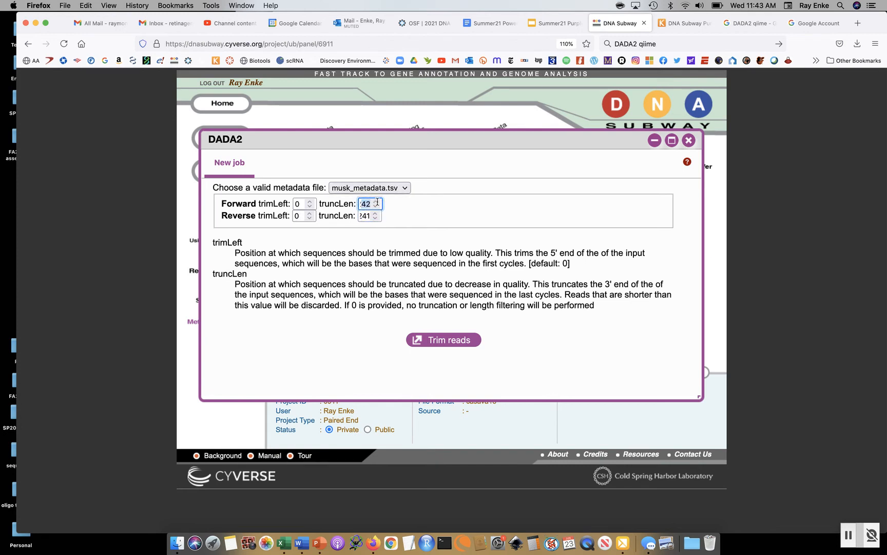
left_click(366, 216)
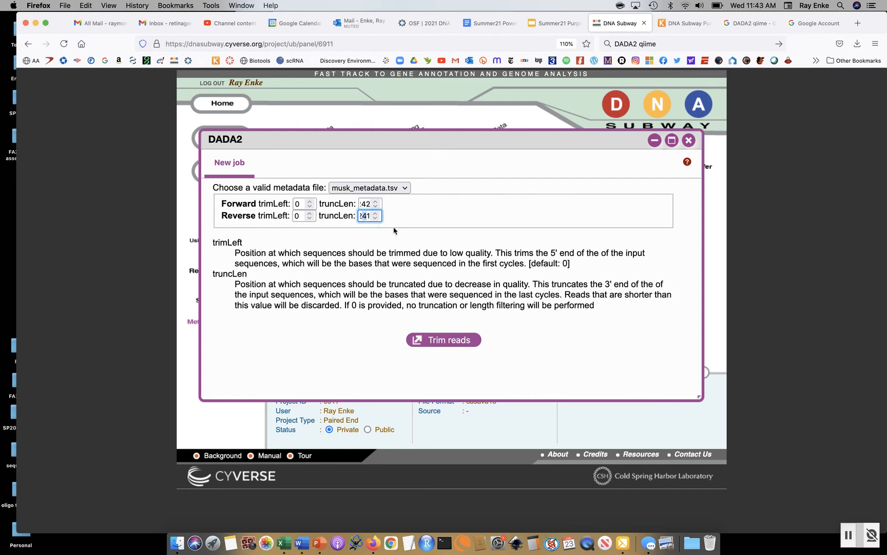
mouse_move(324, 177)
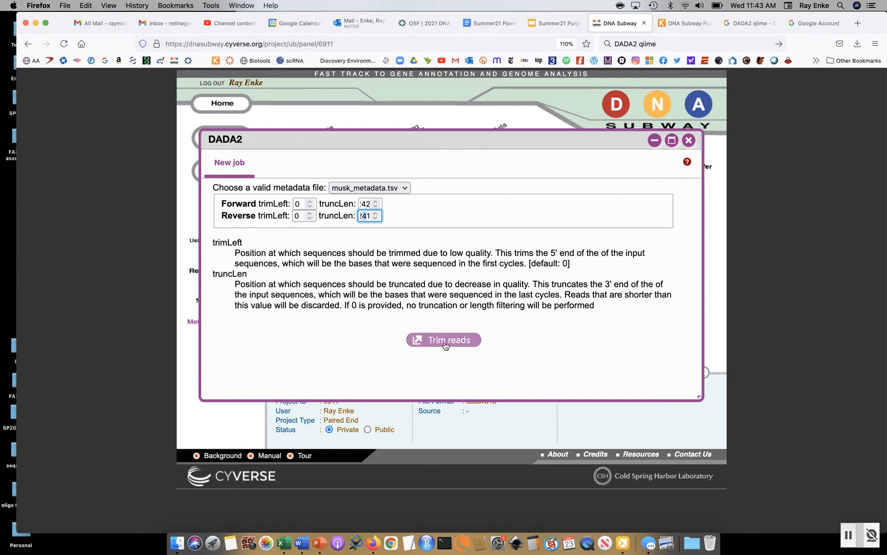
Submit the DADA2 trim reads job with the 242/241 truncation lengths.
left_click(444, 340)
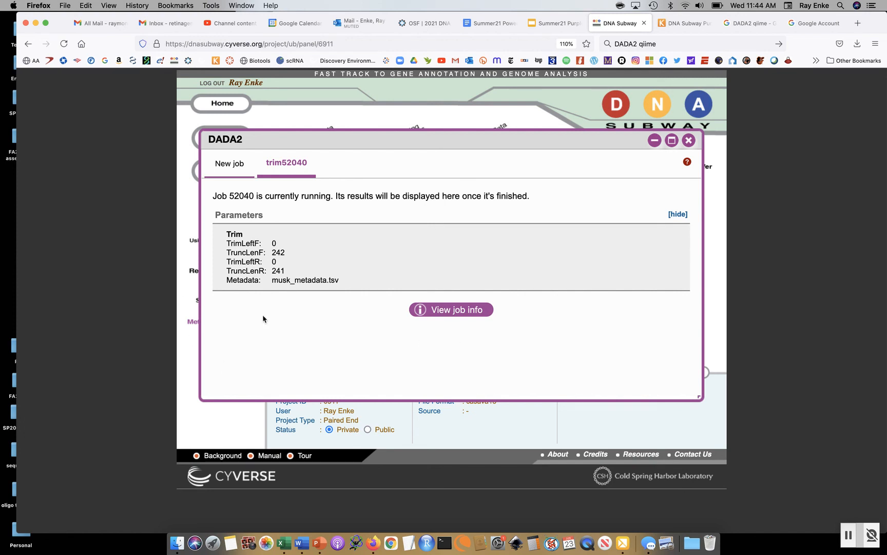
mouse_move(368, 329)
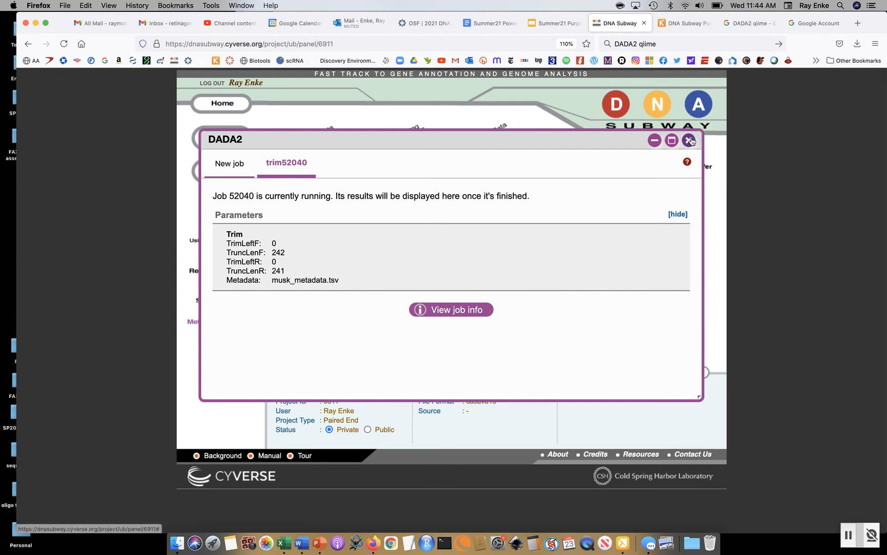
Close the DADA2 job panel to return to the project map showing DADA2 running.
left_click(689, 140)
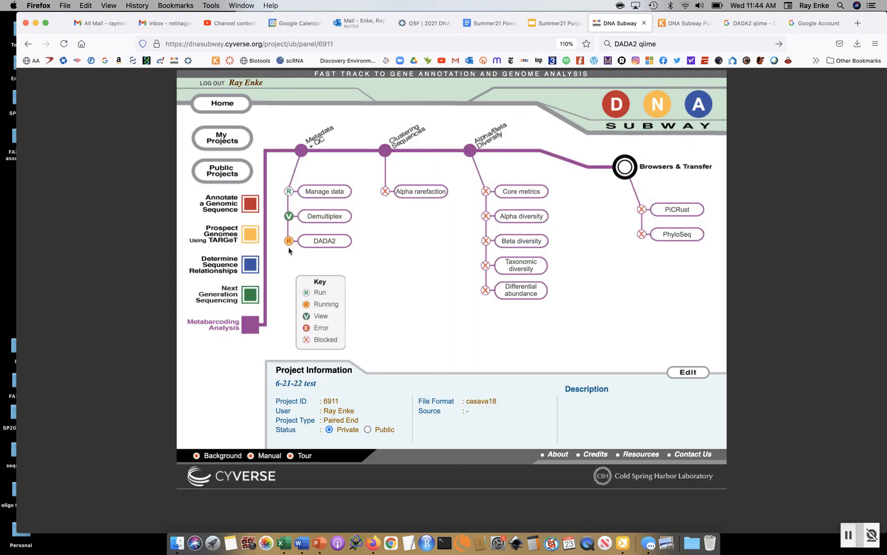
mouse_move(327, 259)
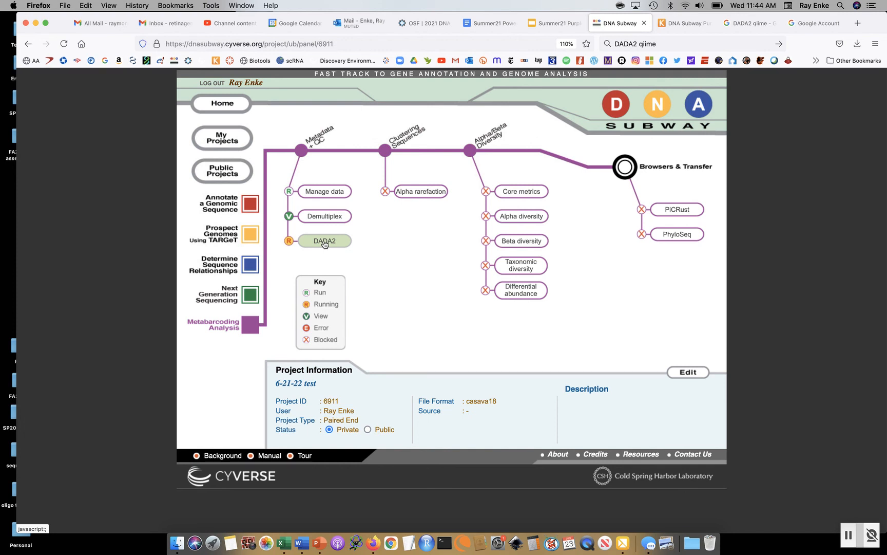
mouse_move(384, 197)
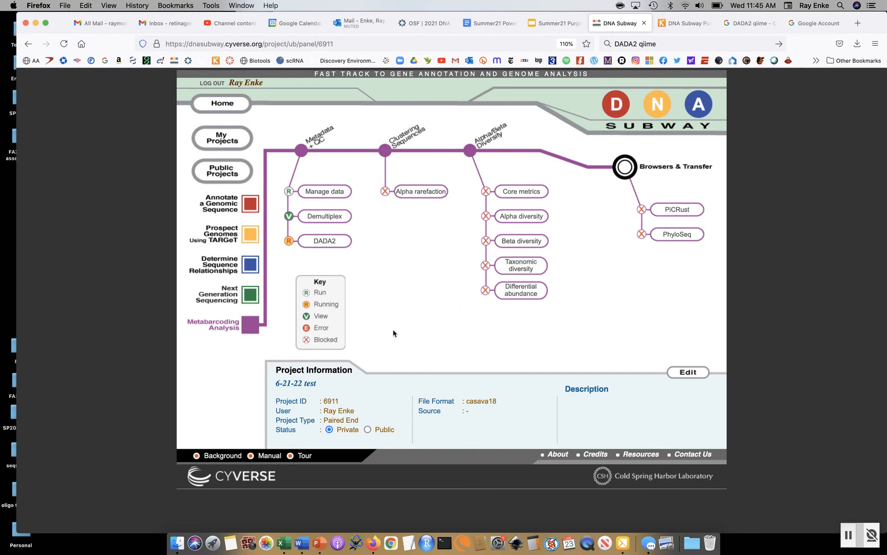
mouse_move(793, 516)
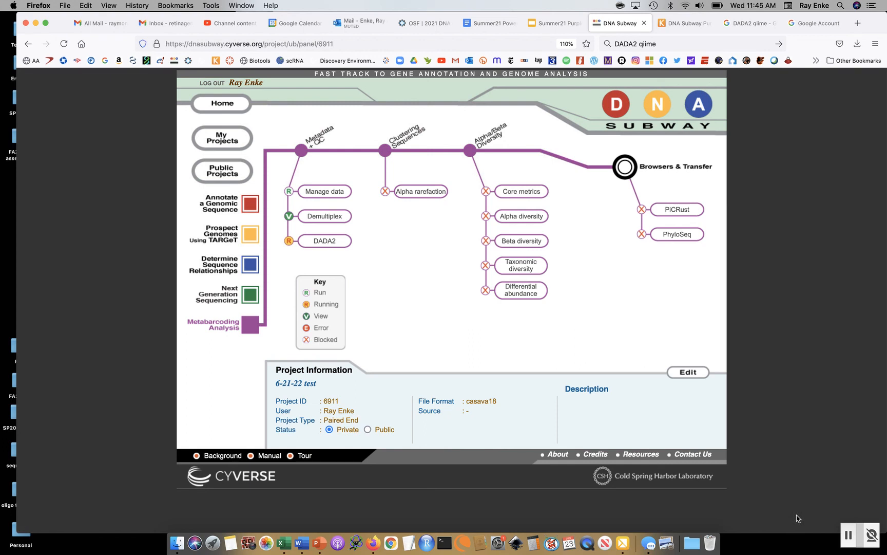
mouse_move(818, 521)
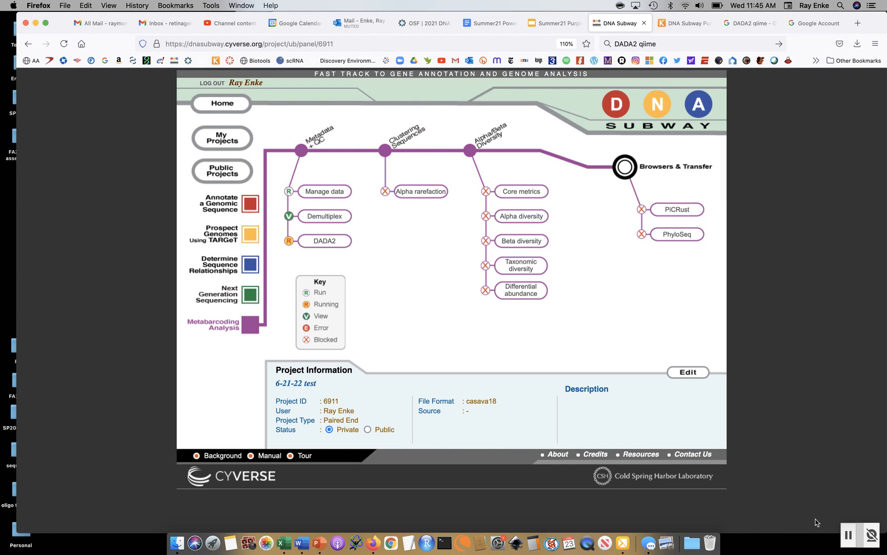